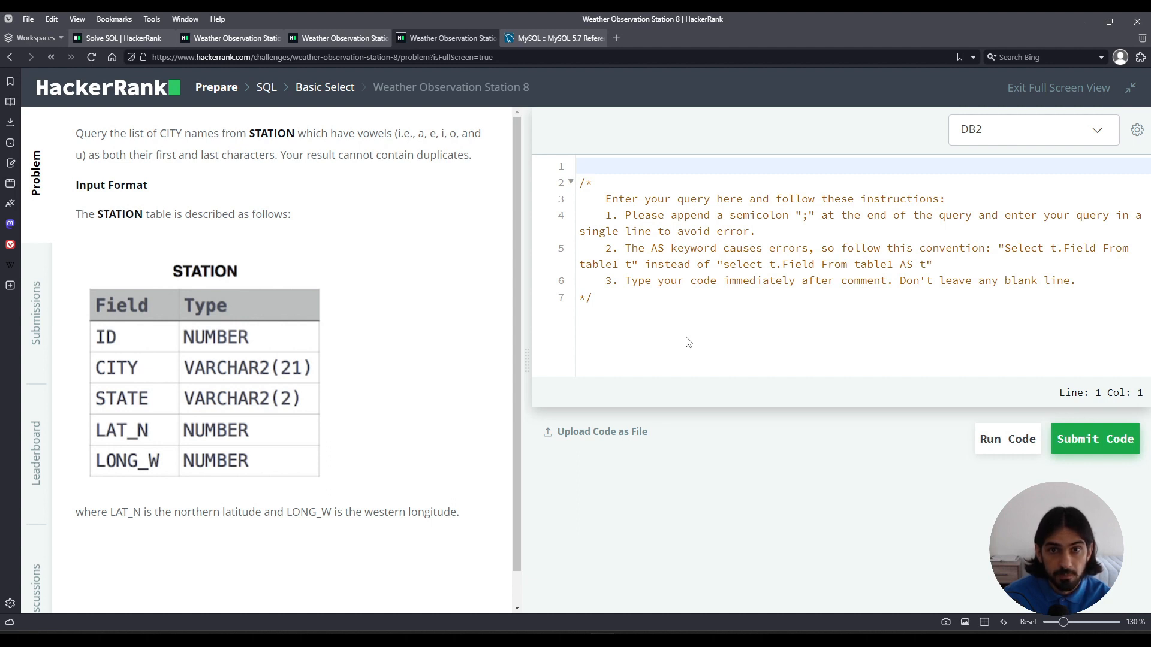
{"action": "mouse_move", "coordinate": [156, 274]}
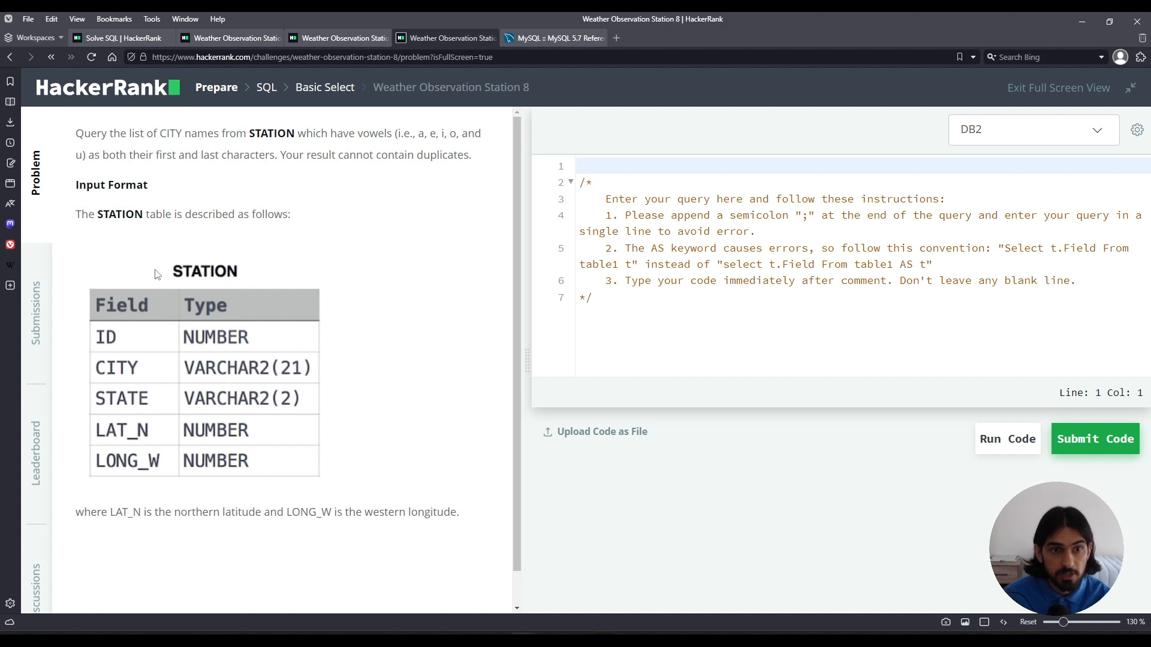
{"action": "mouse_move", "coordinate": [135, 378]}
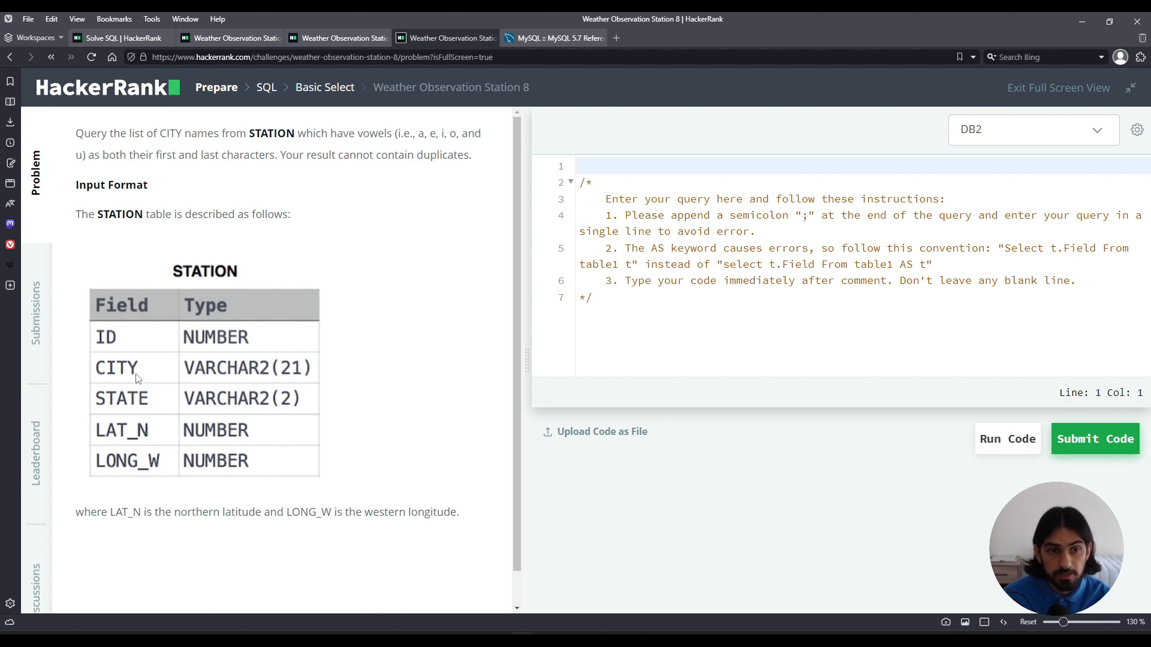
{"action": "mouse_move", "coordinate": [252, 500]}
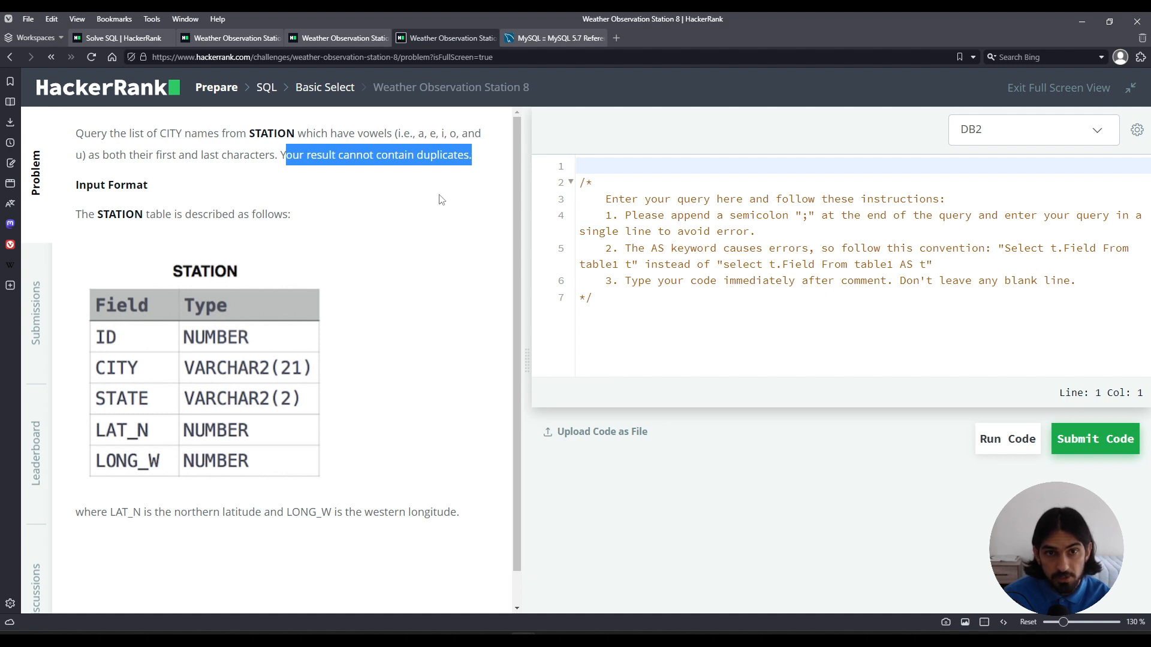
{"action": "mouse_move", "coordinate": [353, 189]}
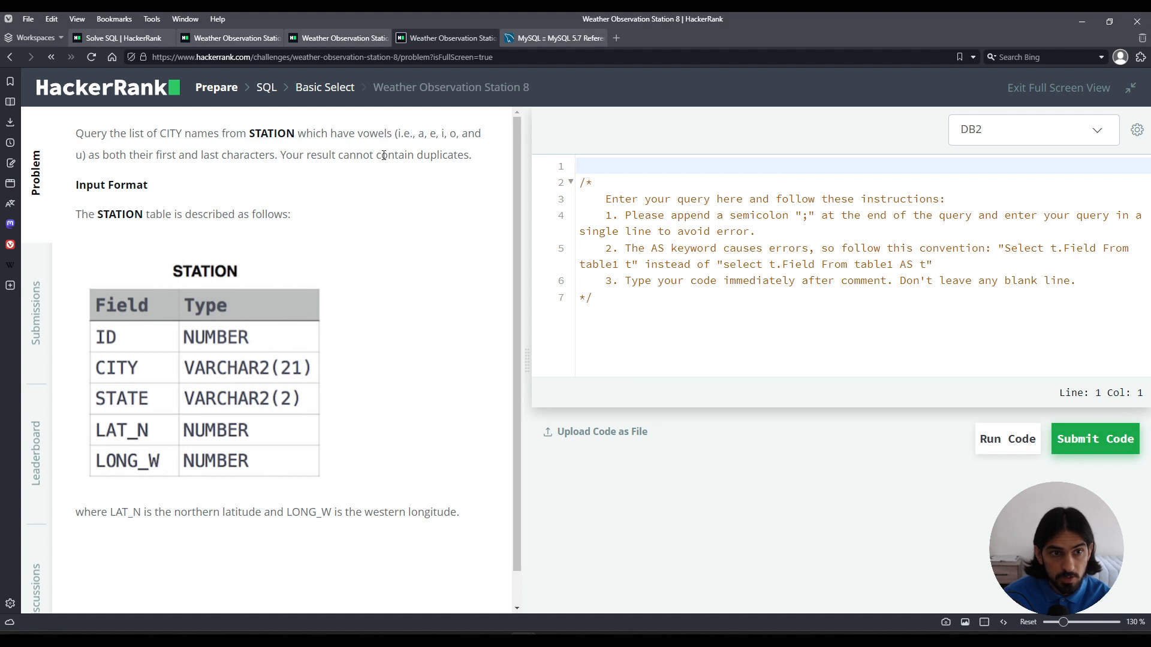
{"action": "mouse_move", "coordinate": [354, 216]}
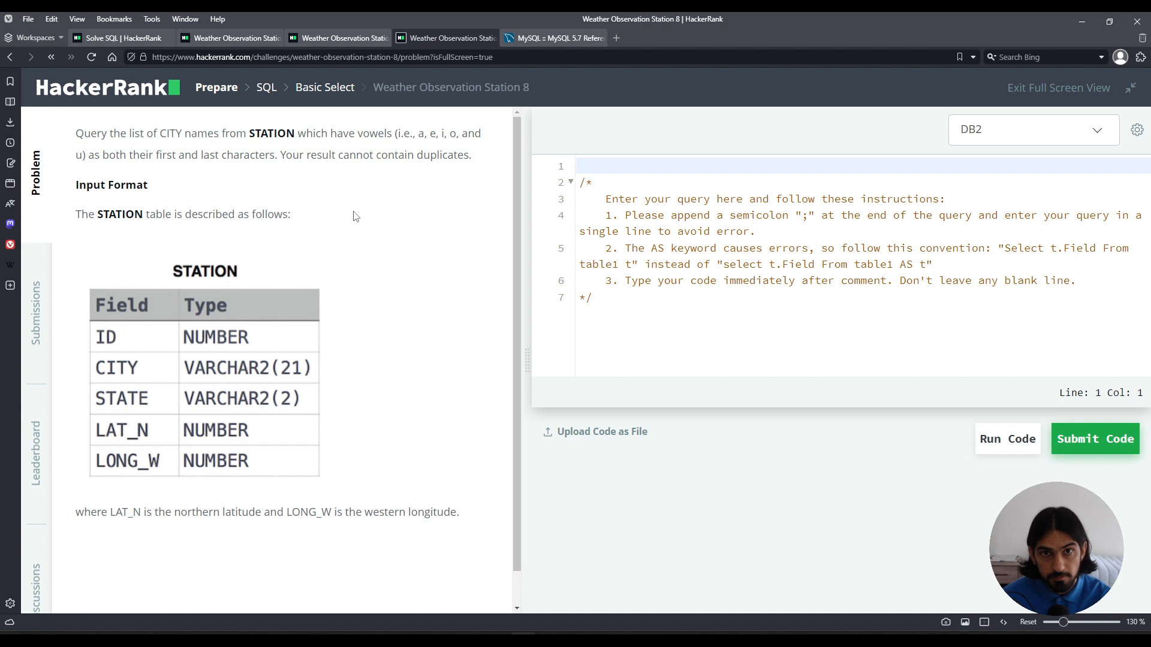
Switch the editor language to MySQL and enter SELECT * FROM STATION;
{"action": "left_click", "coordinate": [1028, 129]}
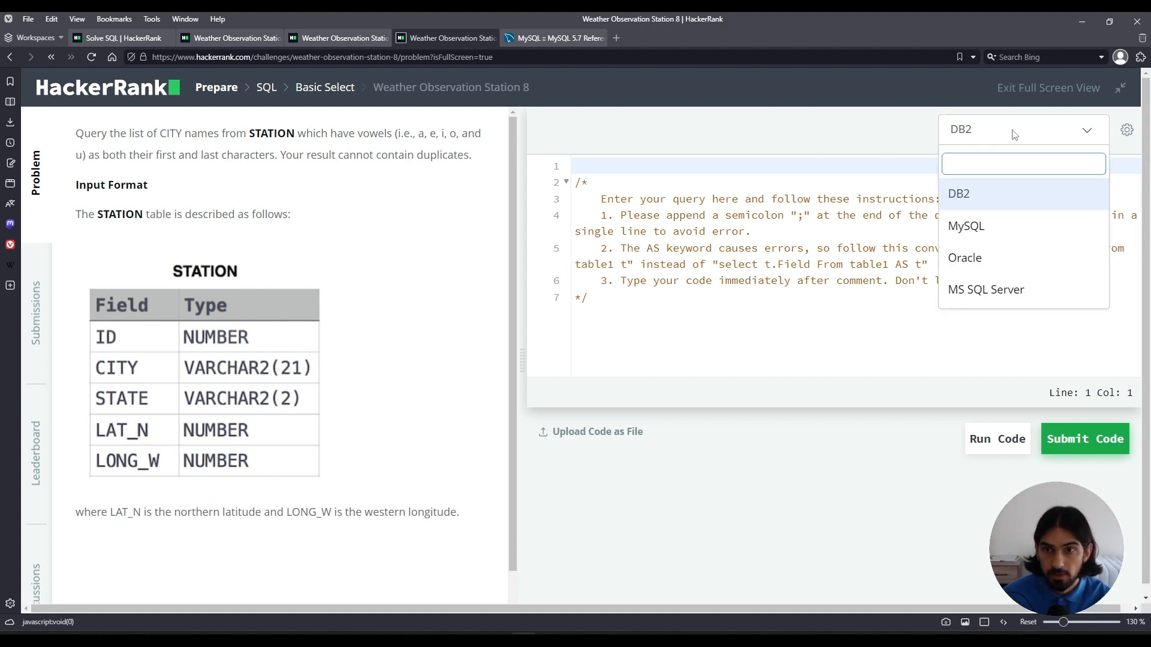
{"action": "left_click", "coordinate": [966, 225]}
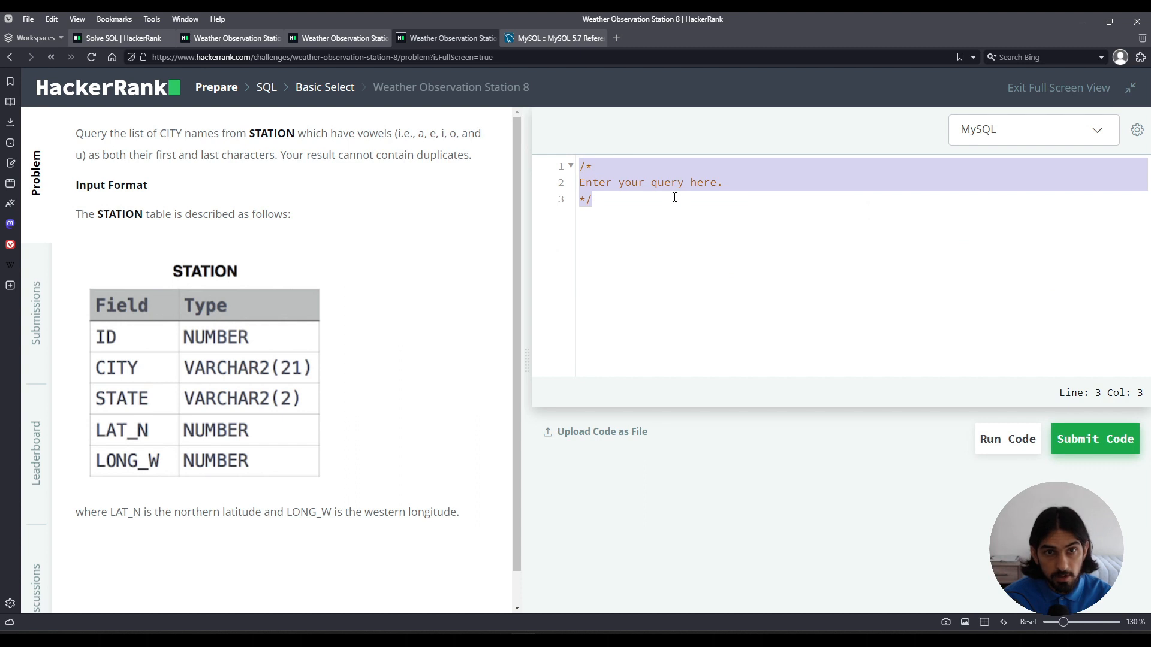
{"action": "type", "text": "SELECT * FROM"}
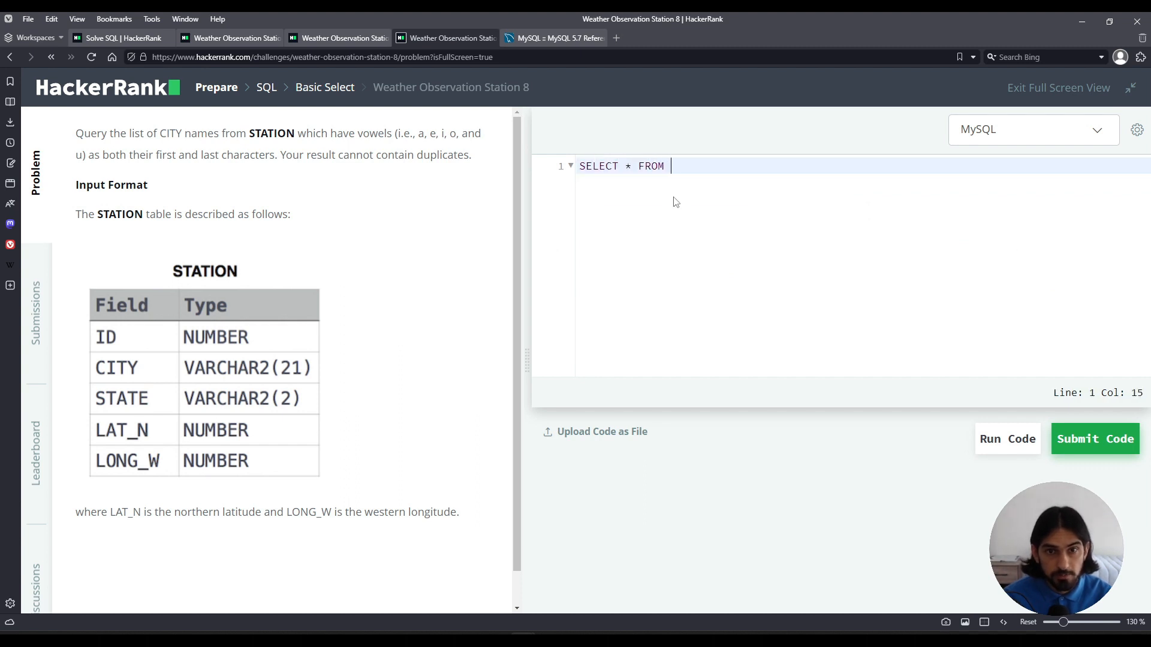
{"action": "type", "text": "STATION;"}
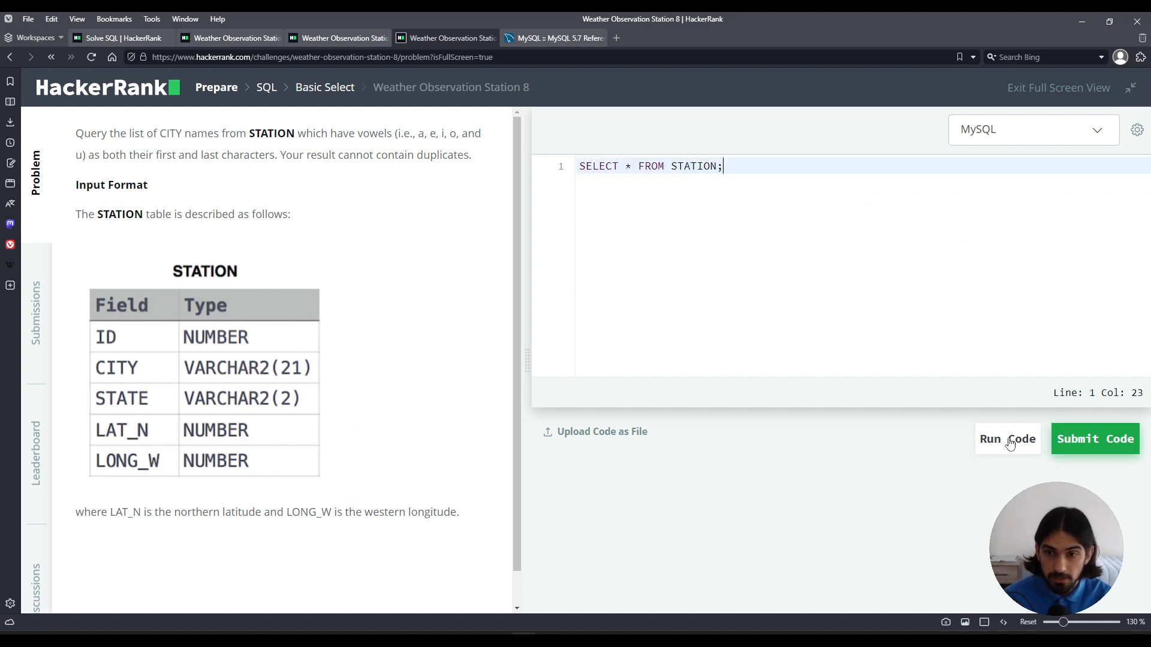
Run SELECT * FROM STATION and scroll through the Wrong Answer output rows
{"action": "left_click", "coordinate": [1008, 439]}
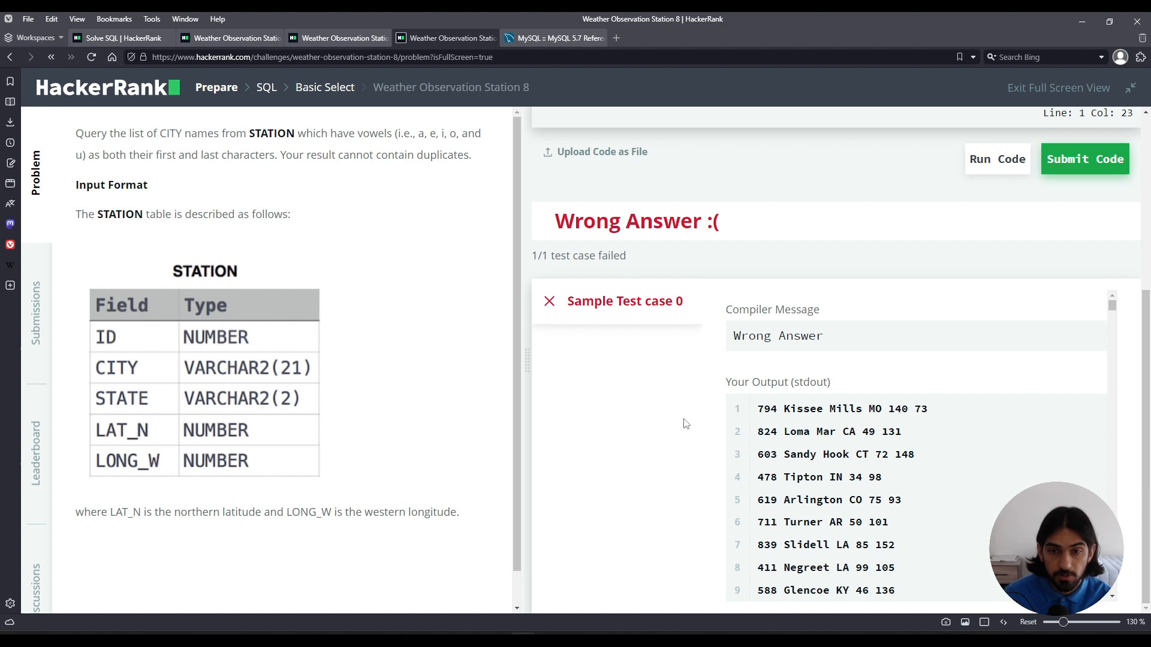
{"action": "double_click", "coordinate": [766, 409]}
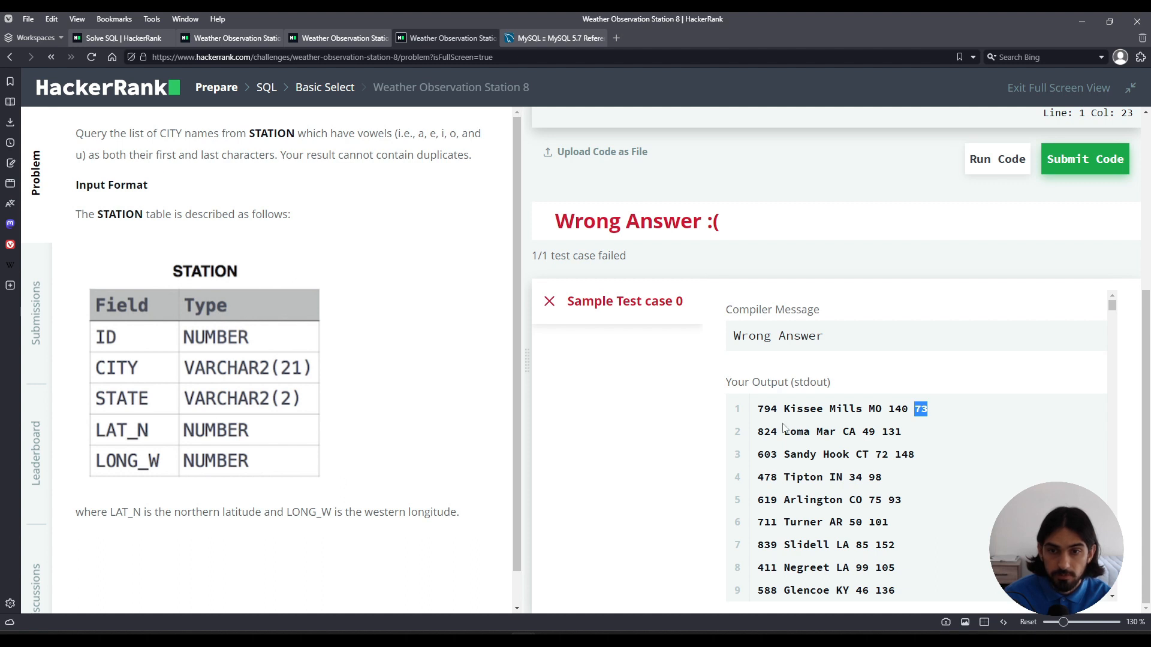
{"action": "mouse_move", "coordinate": [770, 422]}
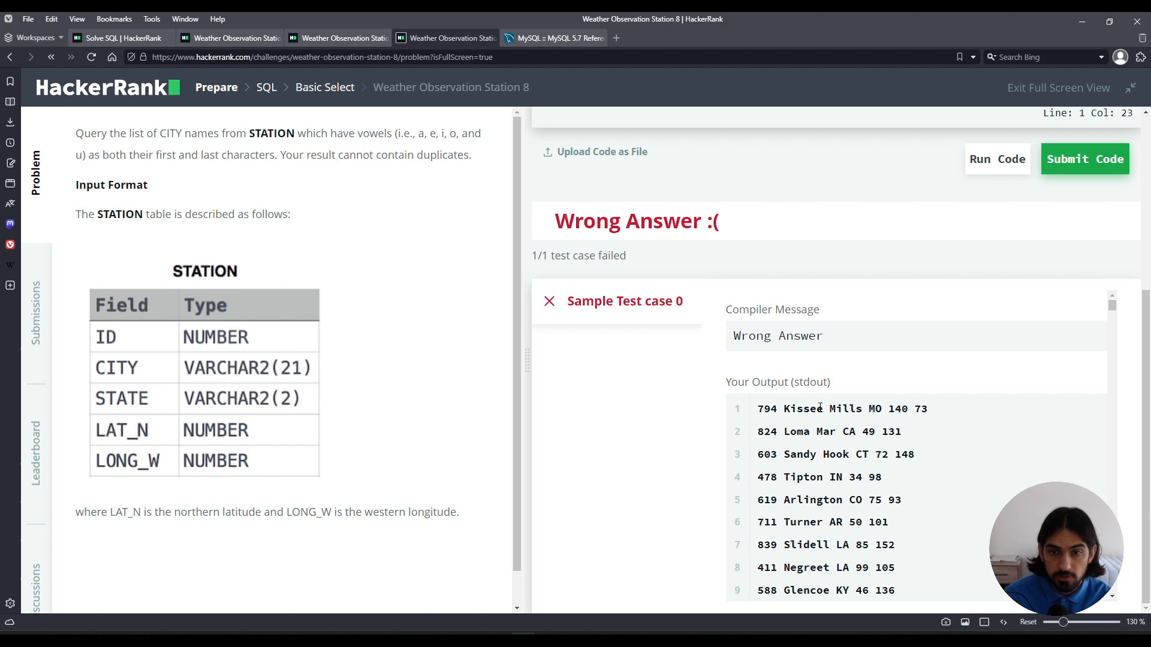
{"action": "scroll", "scroll_direction": "down", "scroll_amount": 3}
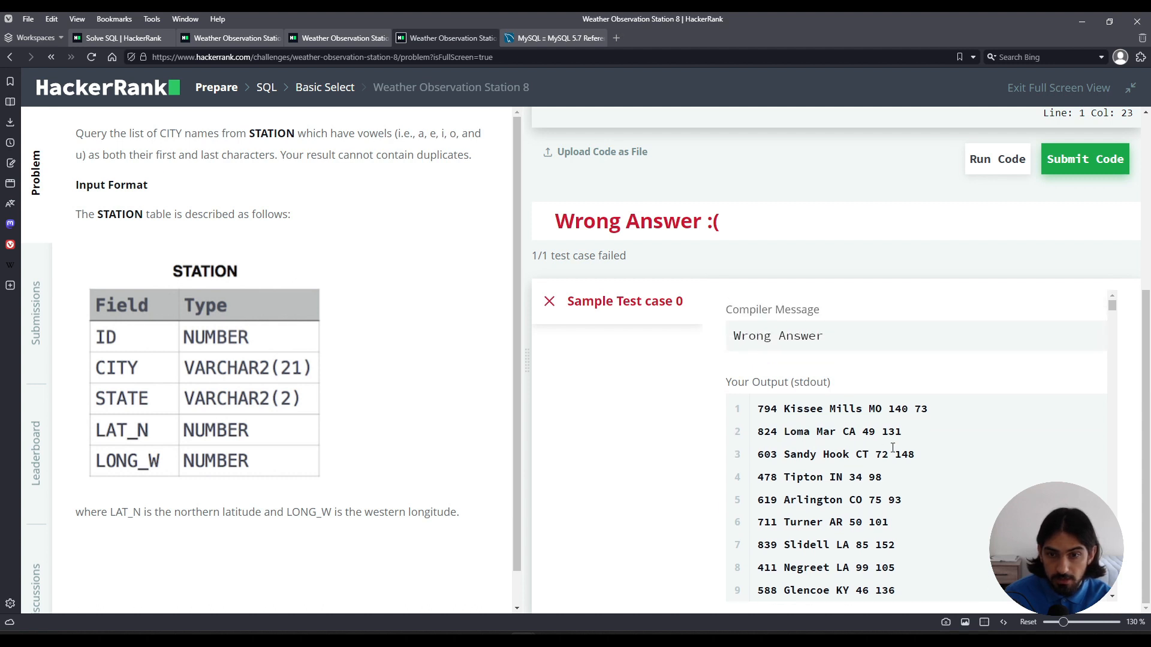
{"action": "scroll", "scroll_direction": "down", "scroll_amount": 3}
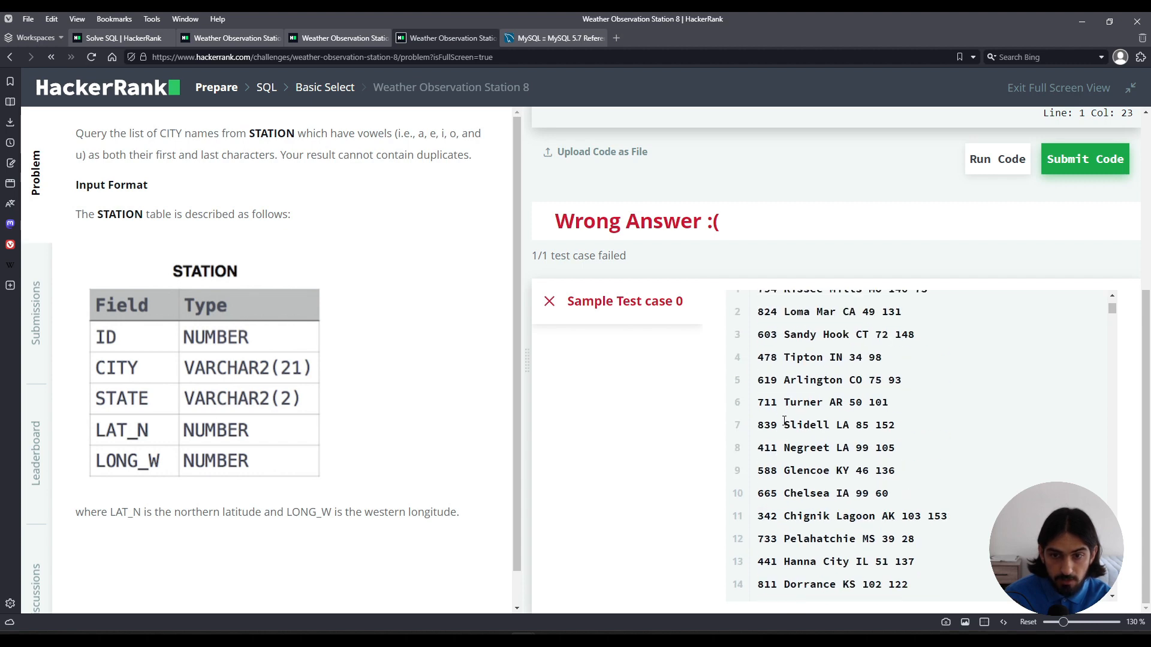
{"action": "scroll", "scroll_direction": "down", "scroll_amount": 3}
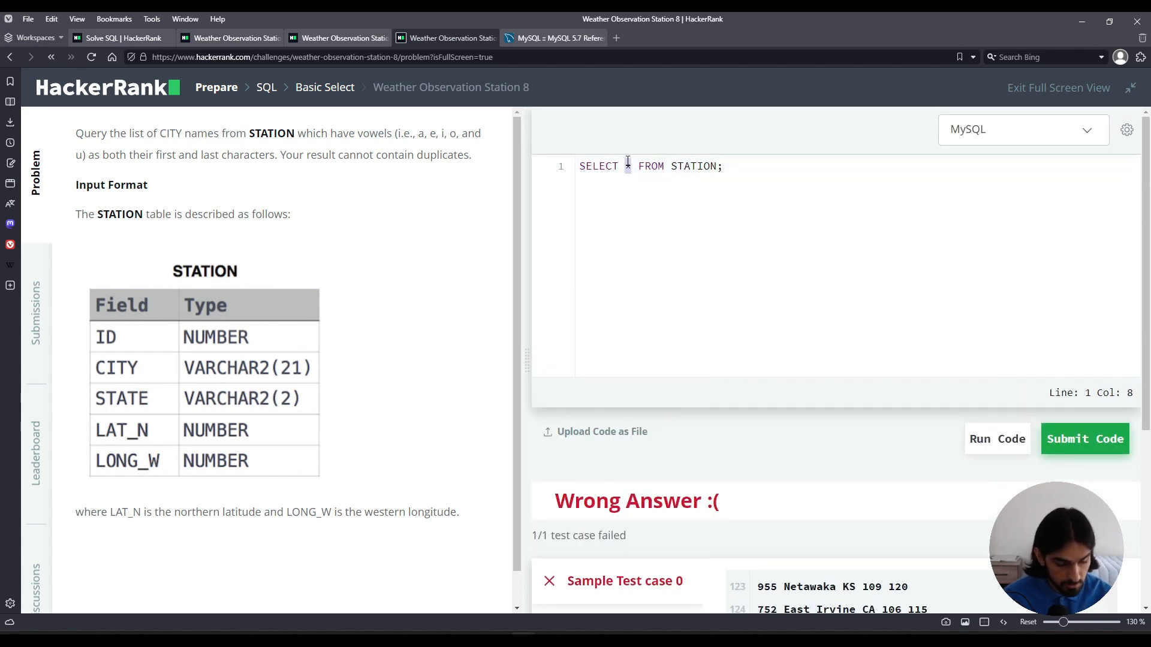
Rewrite the query as SELECT DISTINCT CITY FROM STATION WHERE ;
{"action": "type", "text": "CITY"}
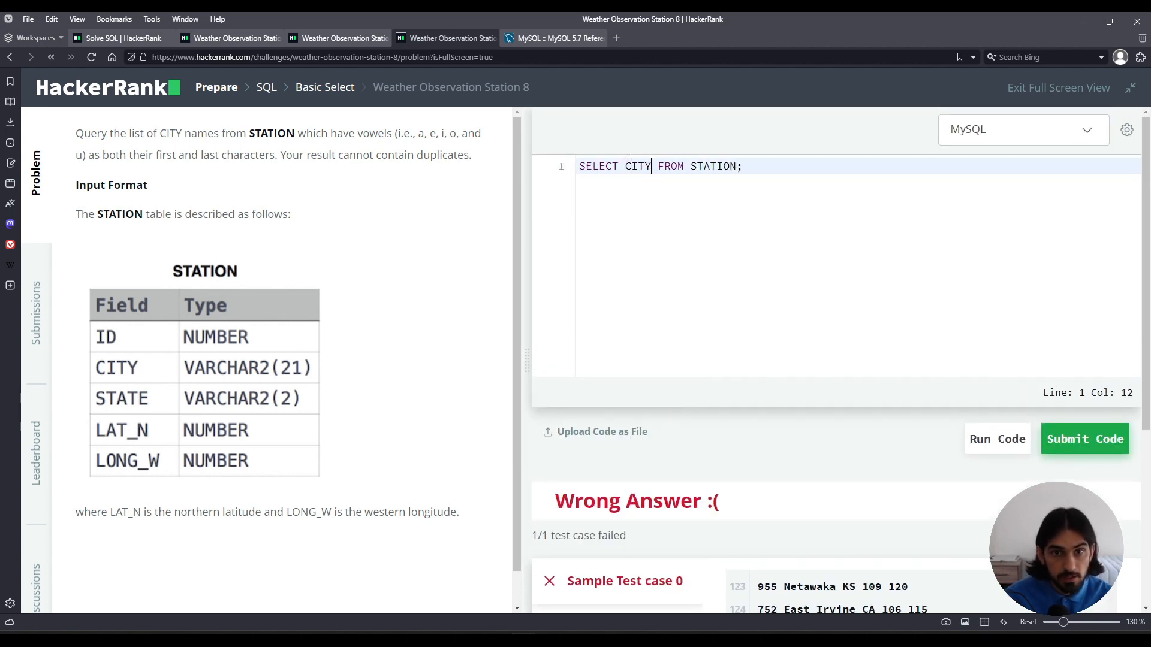
{"action": "double_click", "coordinate": [637, 166]}
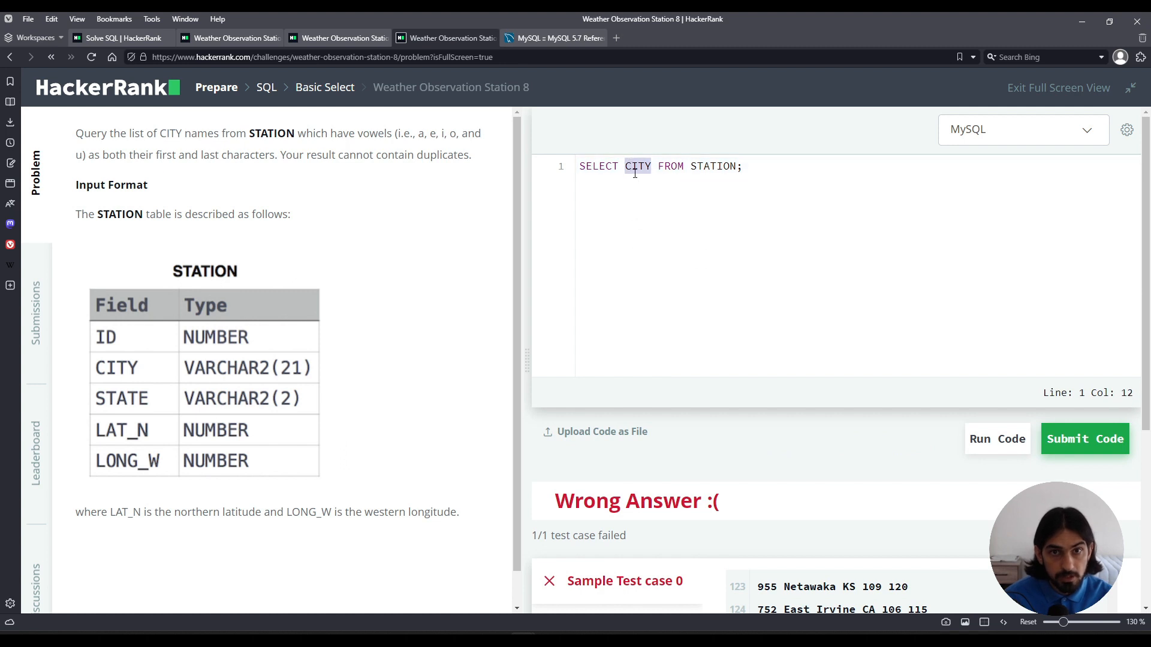
{"action": "left_click_drag", "start_coordinate": [279, 155], "coordinate": [471, 155]}
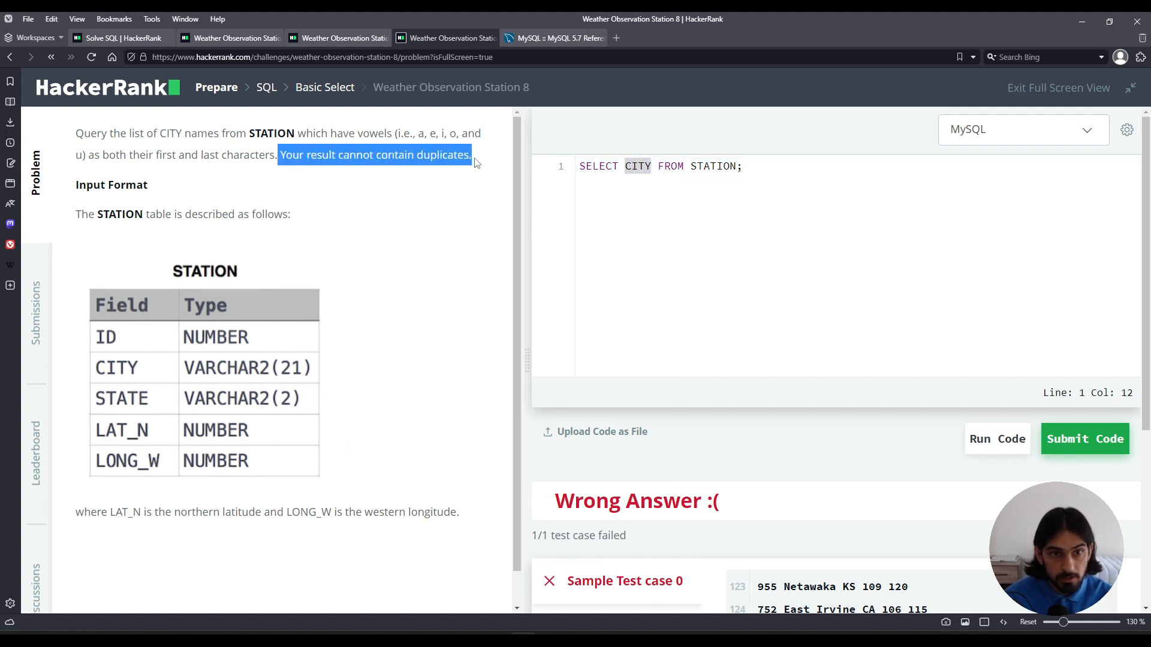
{"action": "left_click", "coordinate": [622, 166]}
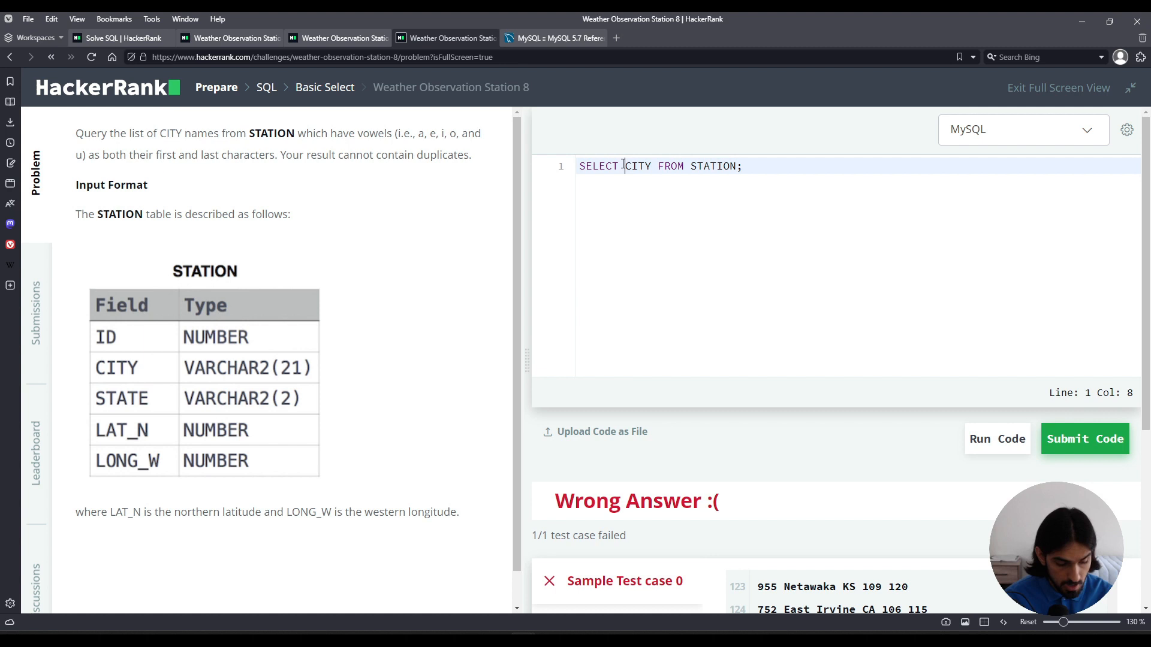
{"action": "type", "text": "DISTINCT"}
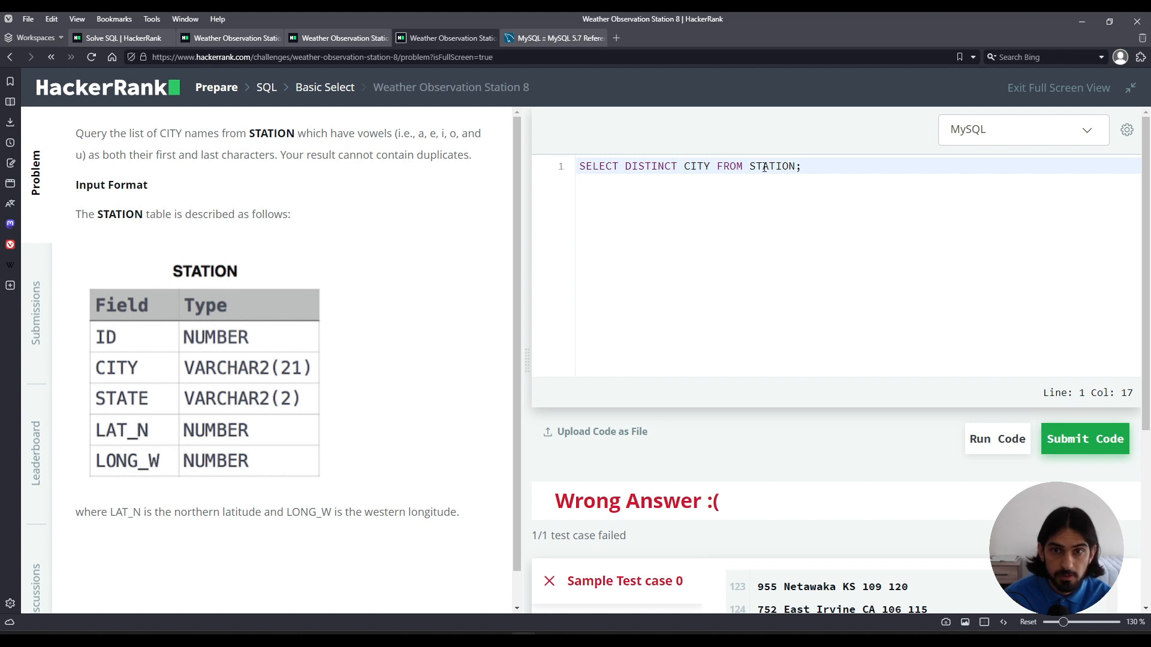
{"action": "type", "text": "WHERE"}
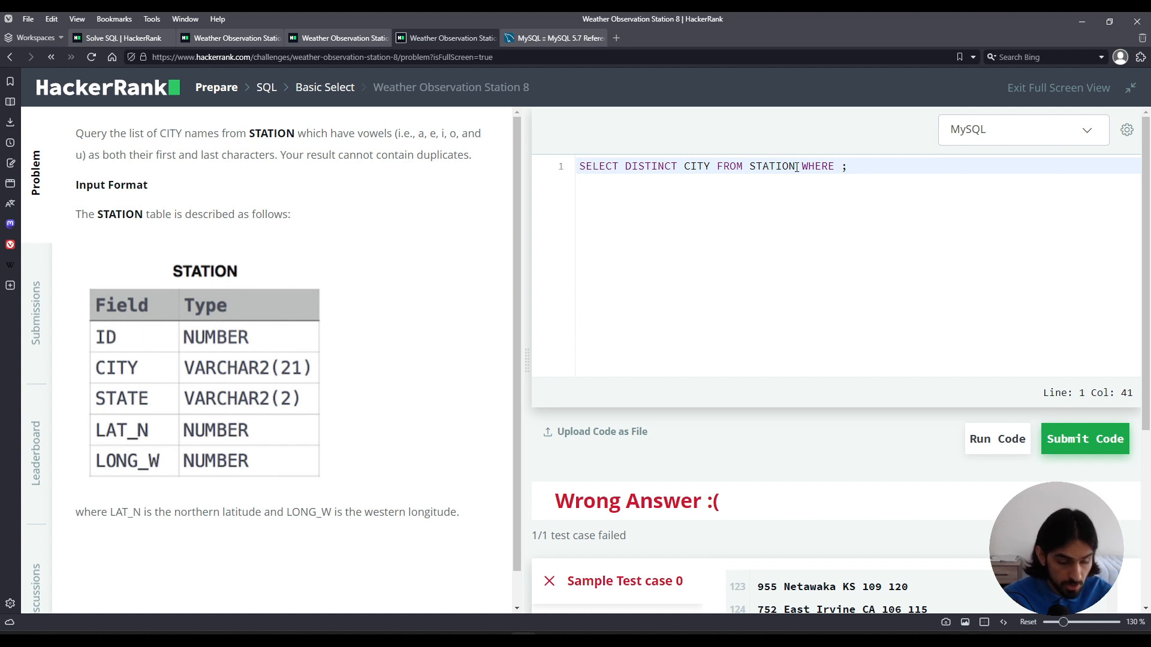
Enter OR-joined CITY LIKE 'a%', 'i%', 'o%' starting-vowel conditions and select them for grouping
{"action": "type", "text": "CITY"}
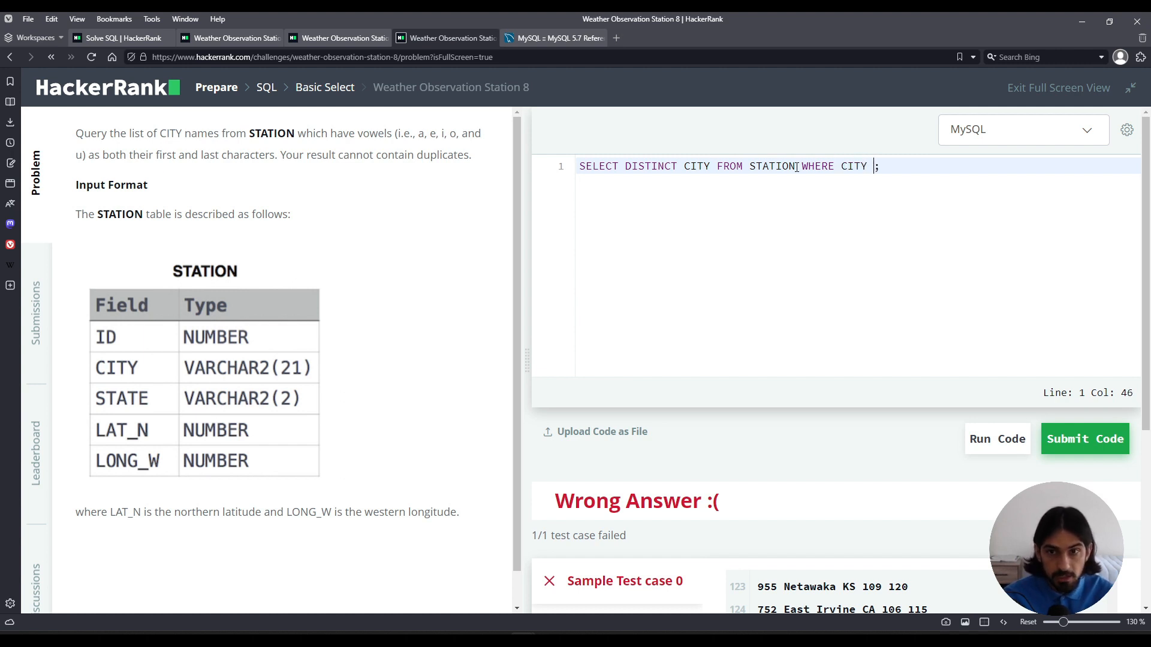
{"action": "type", "text": "LIKE ''"}
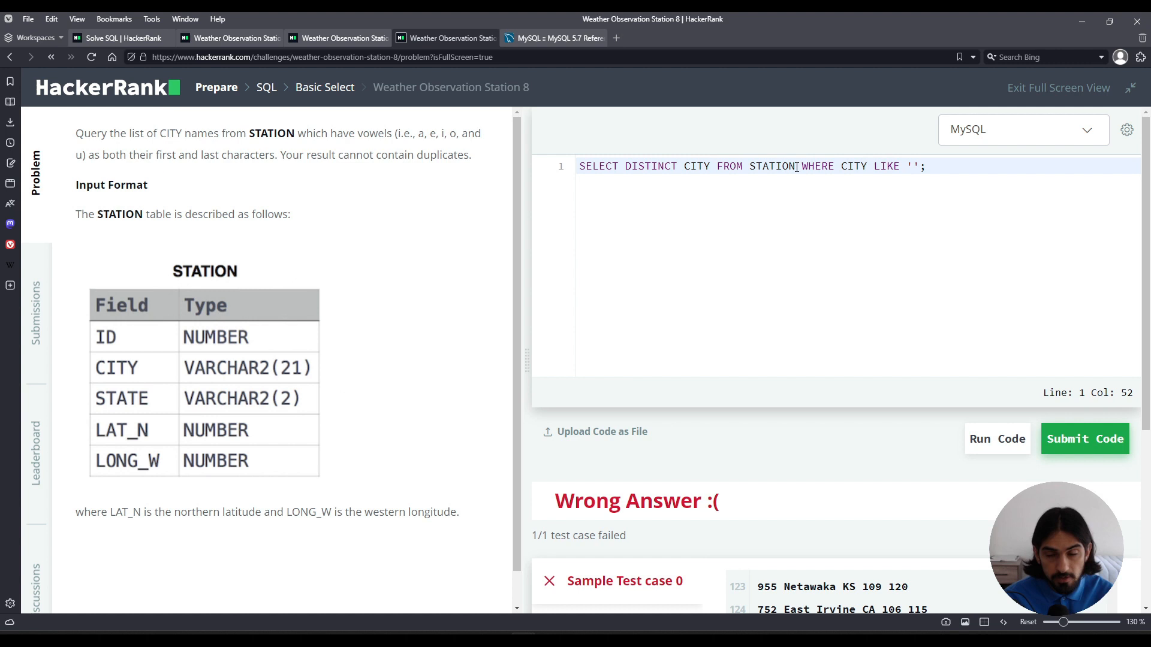
{"action": "type", "text": "a%"}
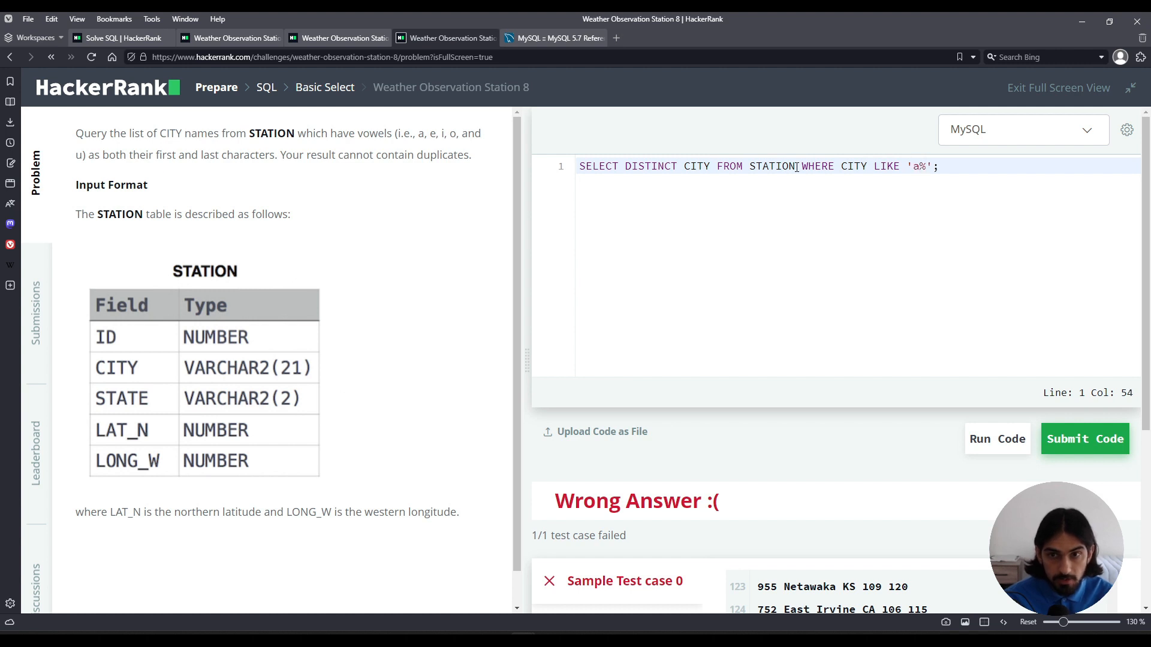
{"action": "type", "text": "OR CITY LIKE 'e%"}
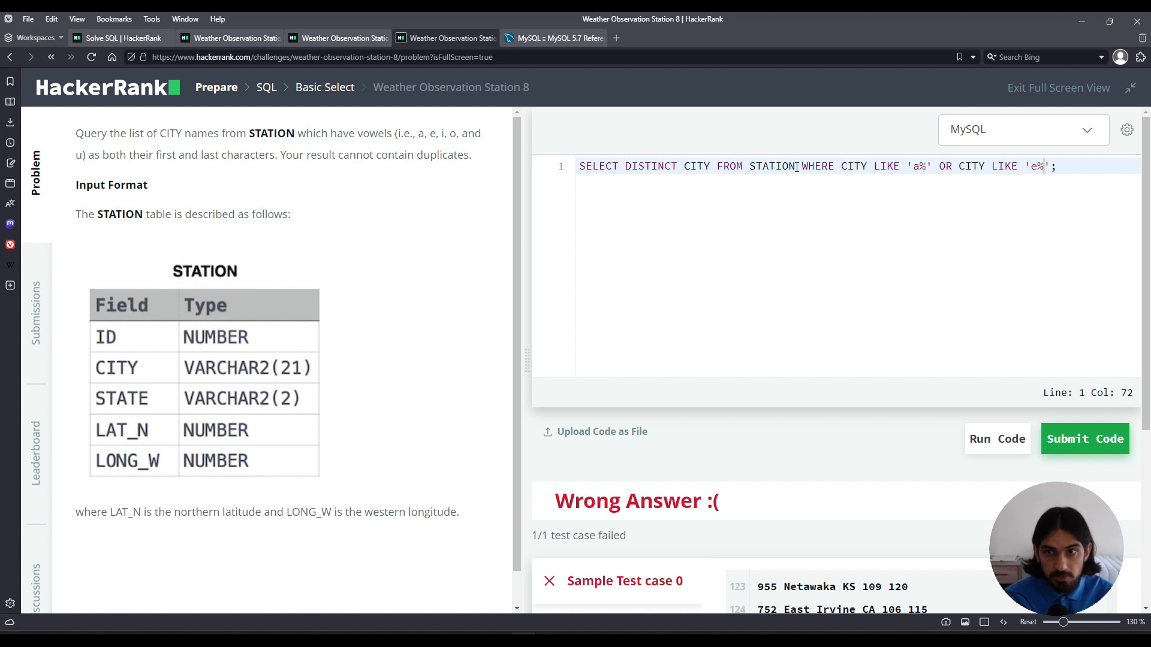
{"action": "type", "text": "O;"}
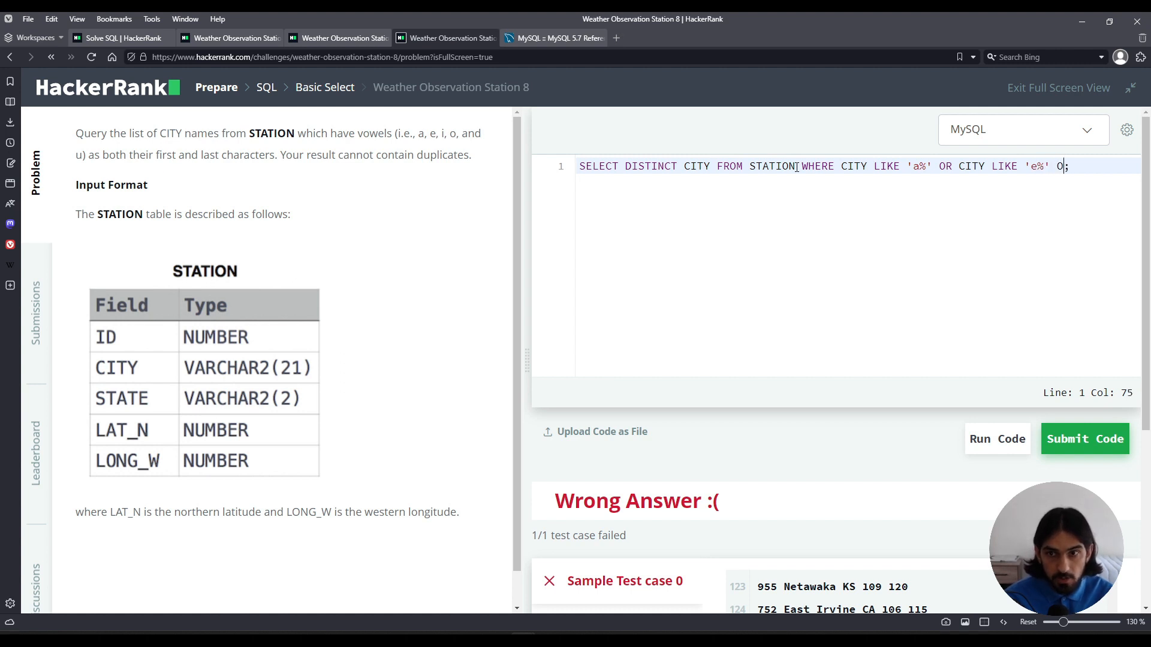
{"action": "type", "text": "R CITY LIKE ''"}
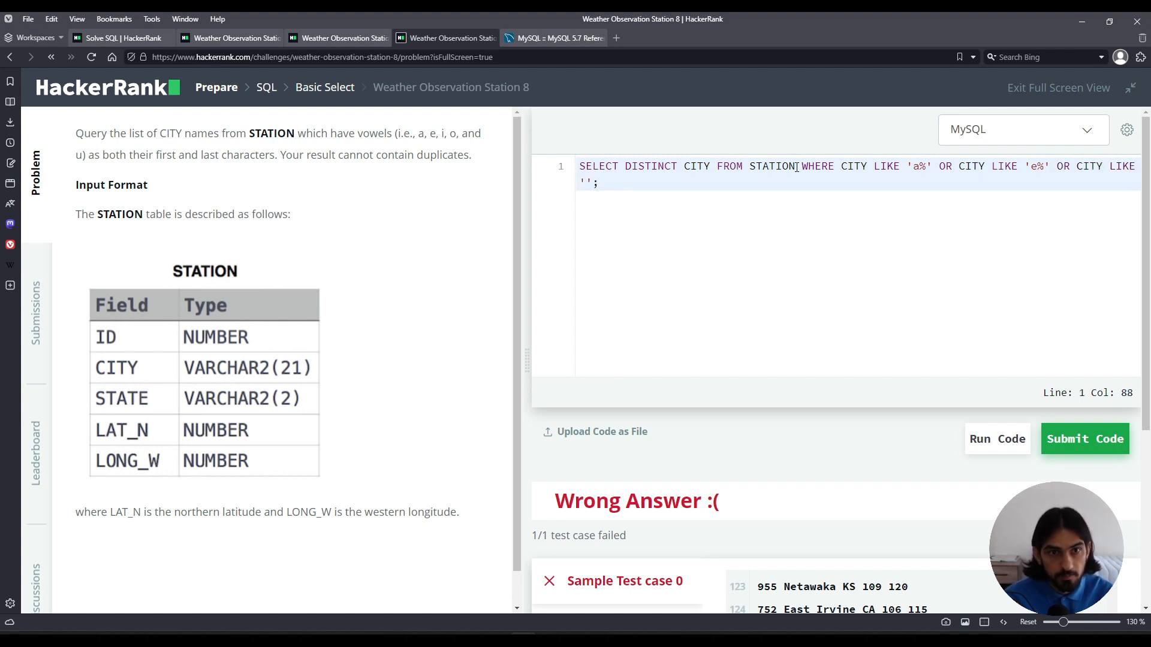
{"action": "type", "text": "i%' OR CITY LIKE"}
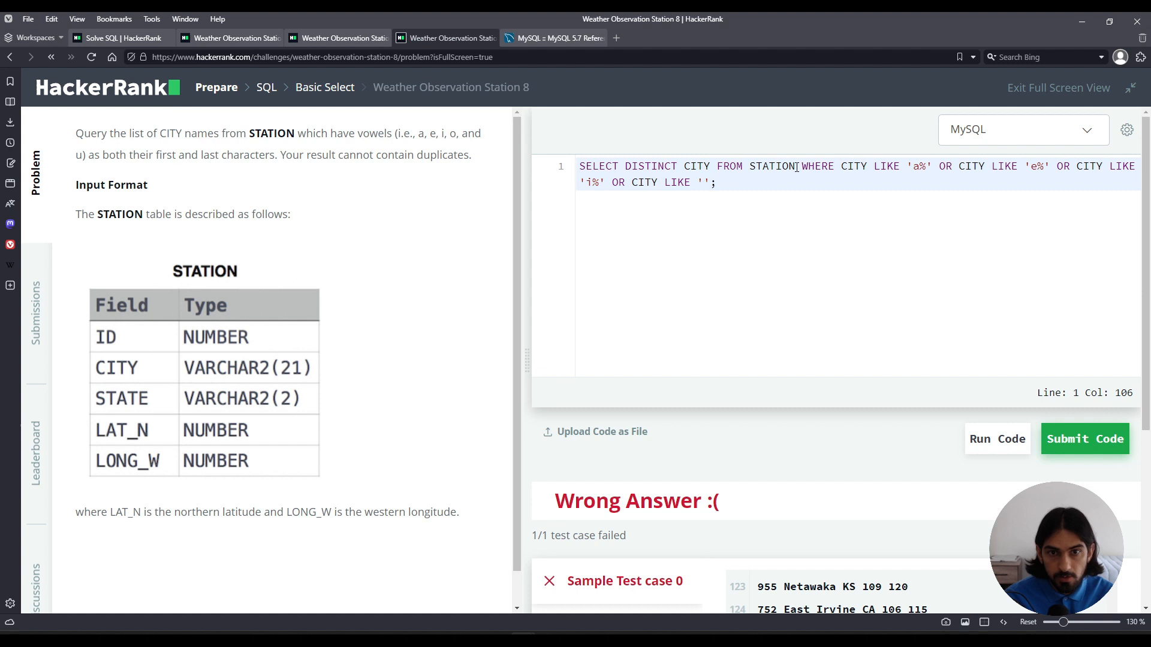
{"action": "type", "text": "o%' OR CITY LIKE 'u%"}
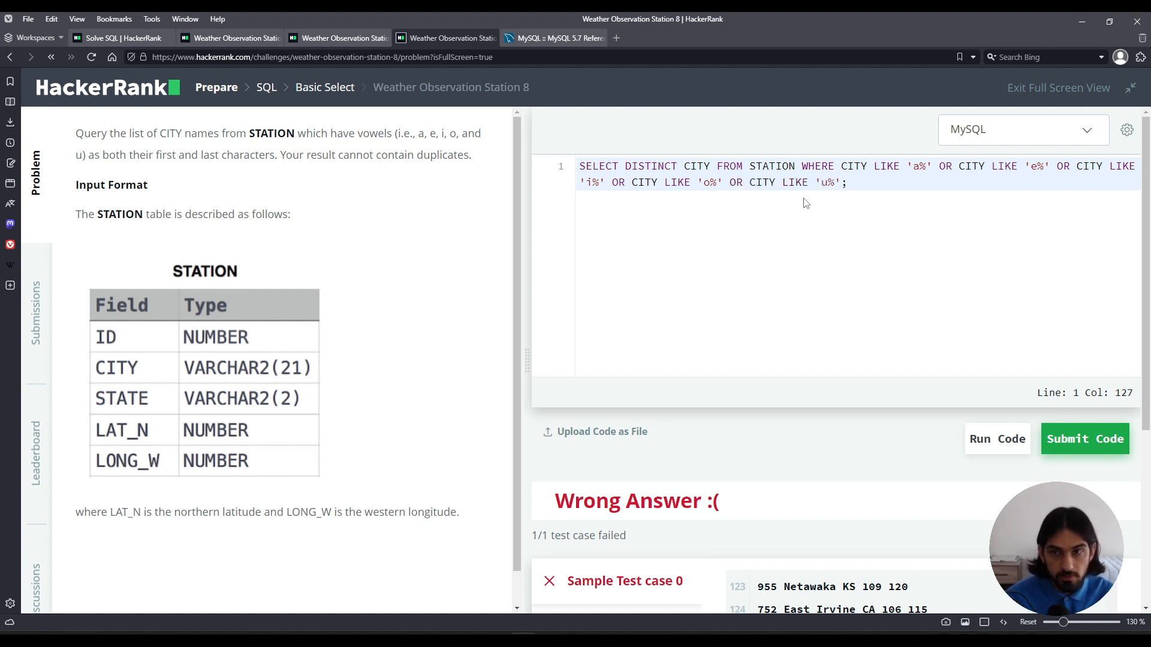
{"action": "left_click_drag", "start_coordinate": [840, 166], "coordinate": [934, 166]}
{"action": "type", "text": "("}
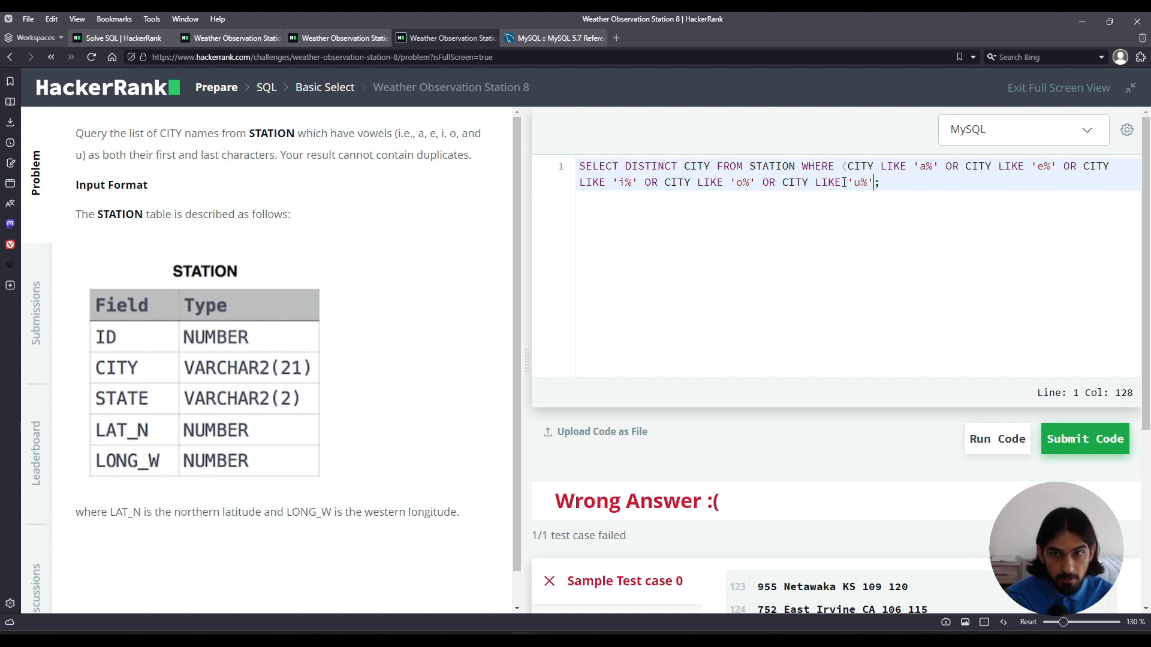
Append AND (CITY LIKE '%a' OR ... CITY LIKE '%u') for names ending in vowels
{"action": "type", "text": "AND ("}
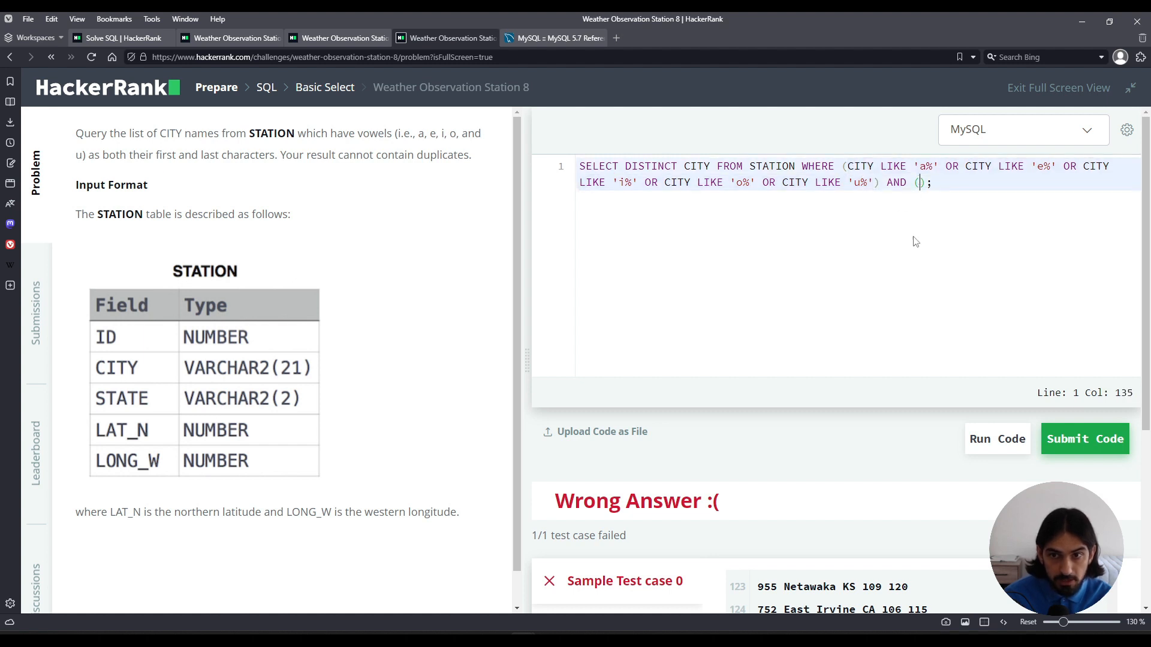
{"action": "type", "text": "CITY LIKE '"}
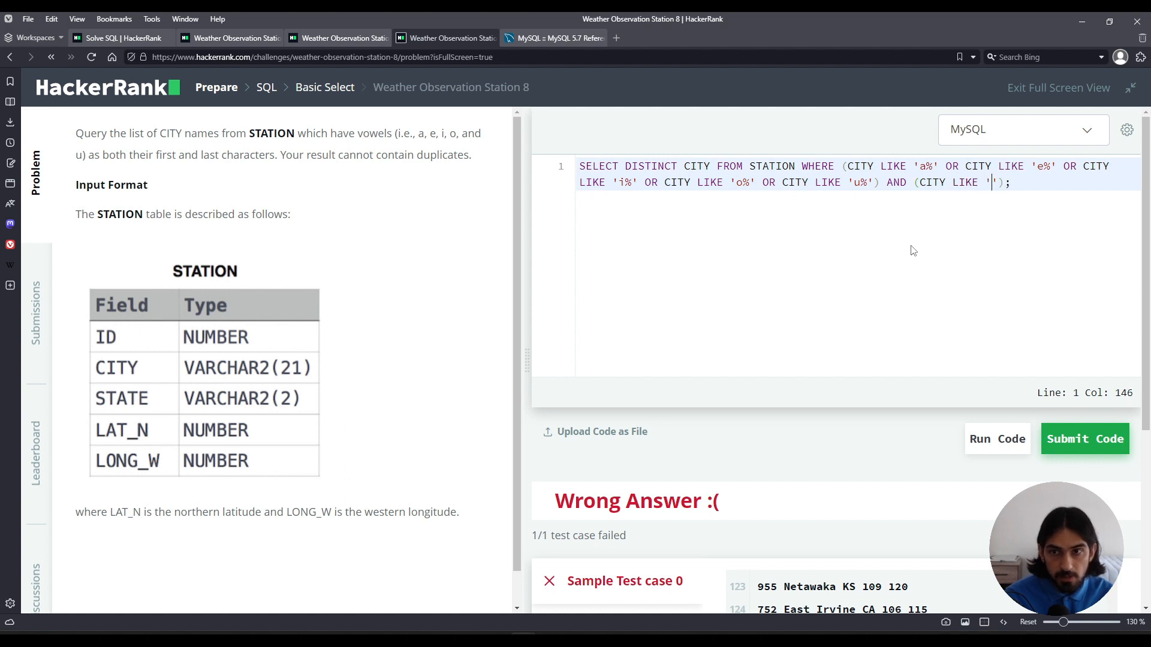
{"action": "type", "text": "%a"}
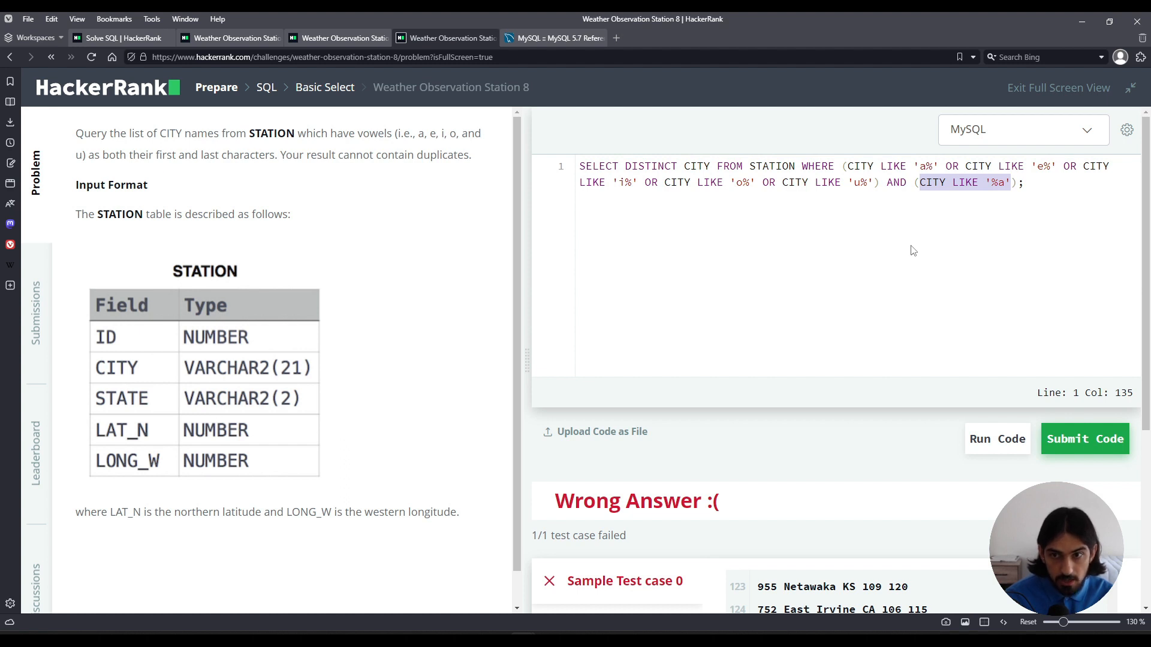
{"action": "type", "text": "OR CITY LIKE '%e"}
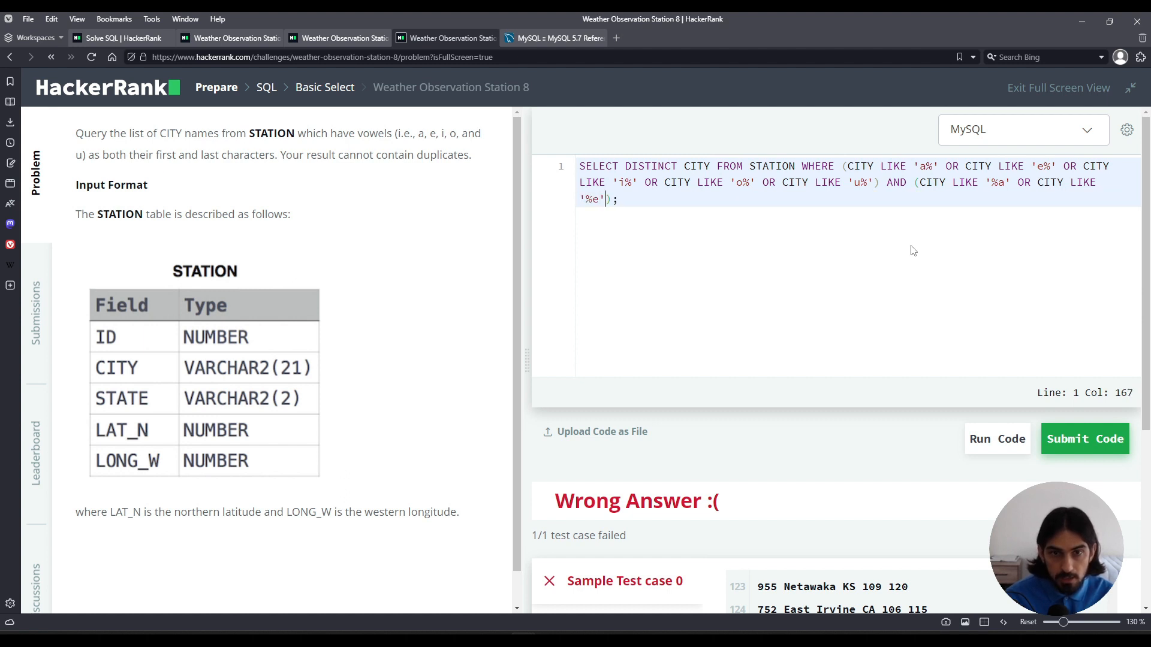
{"action": "type", "text": "OR CITY LIKE '%i' OR CITY LIKE '"}
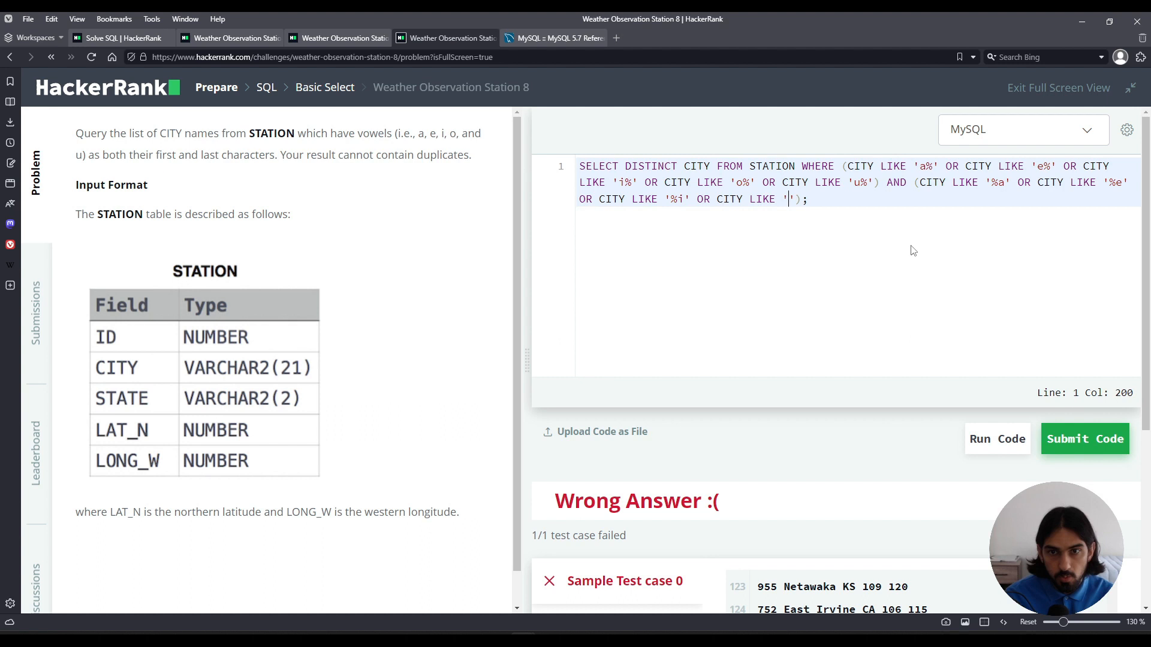
{"action": "type", "text": "o"}
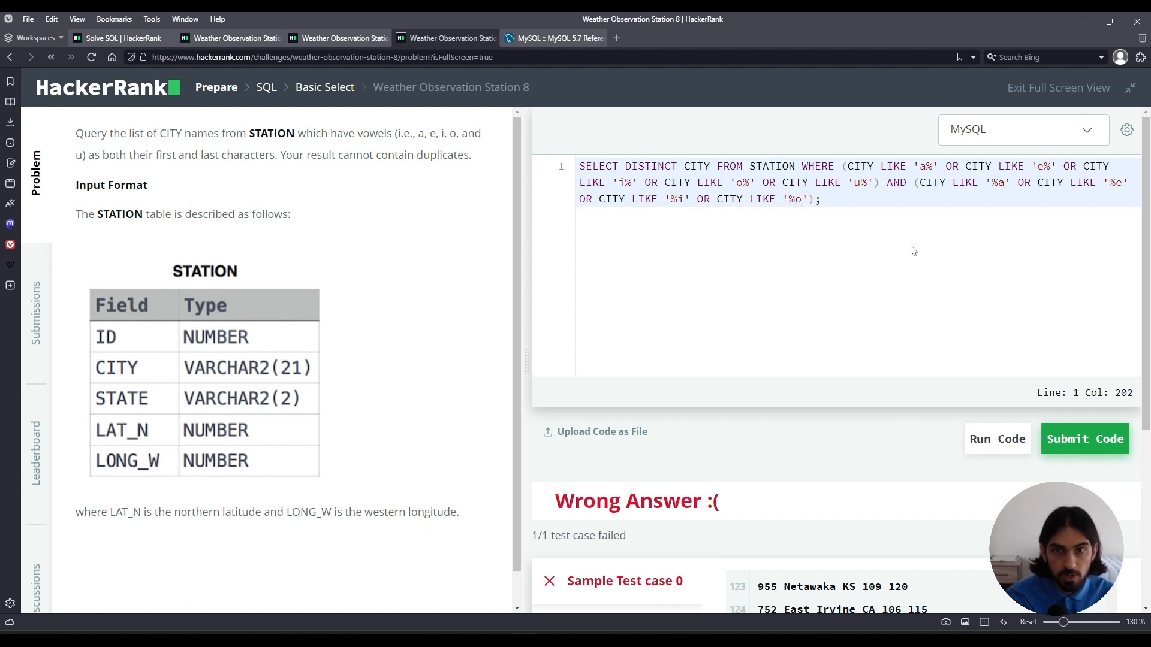
{"action": "type", "text": "OR CITY LIKE '%u"}
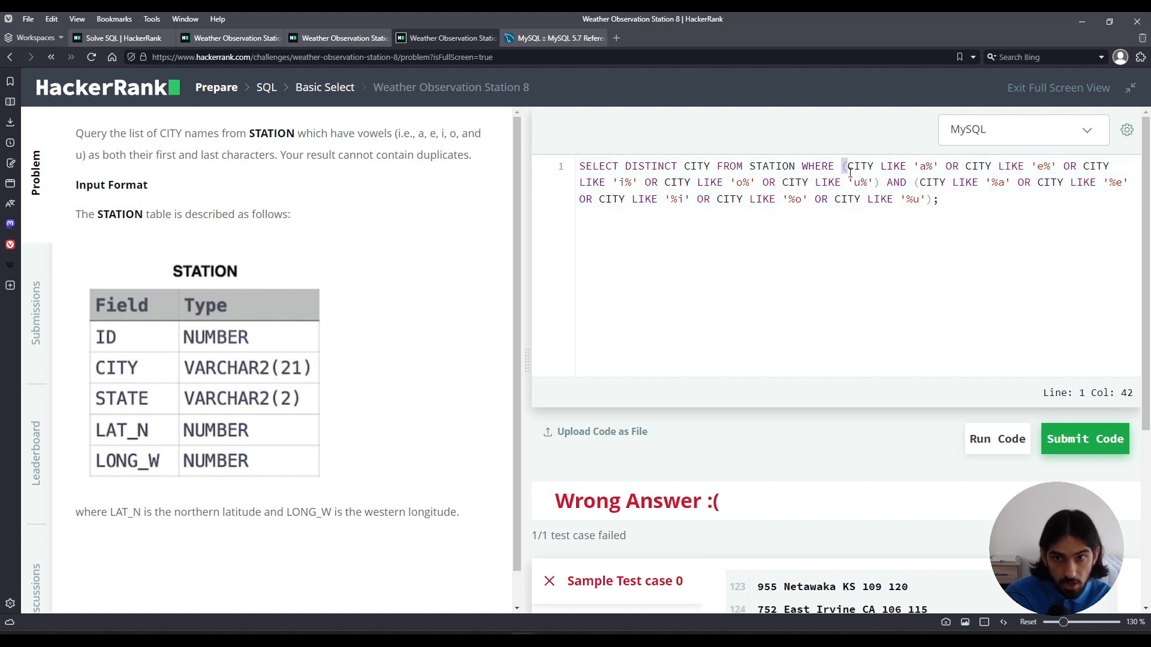
Run the LIKE-based query, which passes the sample test with Congratulations
{"action": "double_click", "coordinate": [896, 182]}
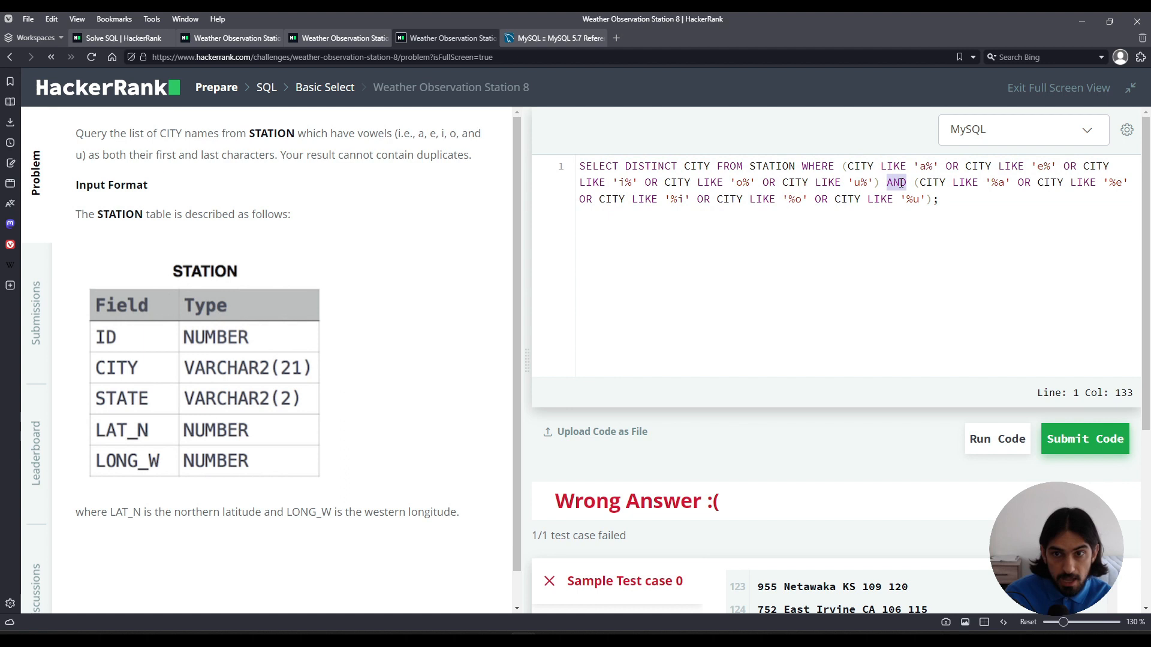
{"action": "left_click_drag", "start_coordinate": [912, 182], "coordinate": [933, 199]}
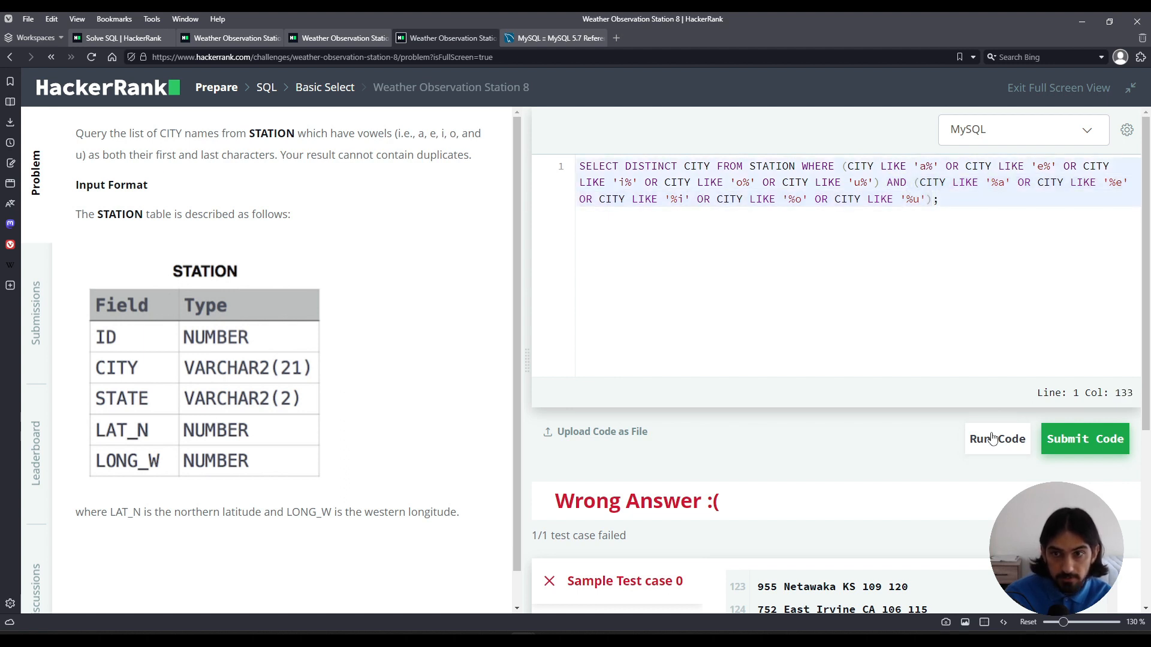
{"action": "left_click", "coordinate": [1084, 439]}
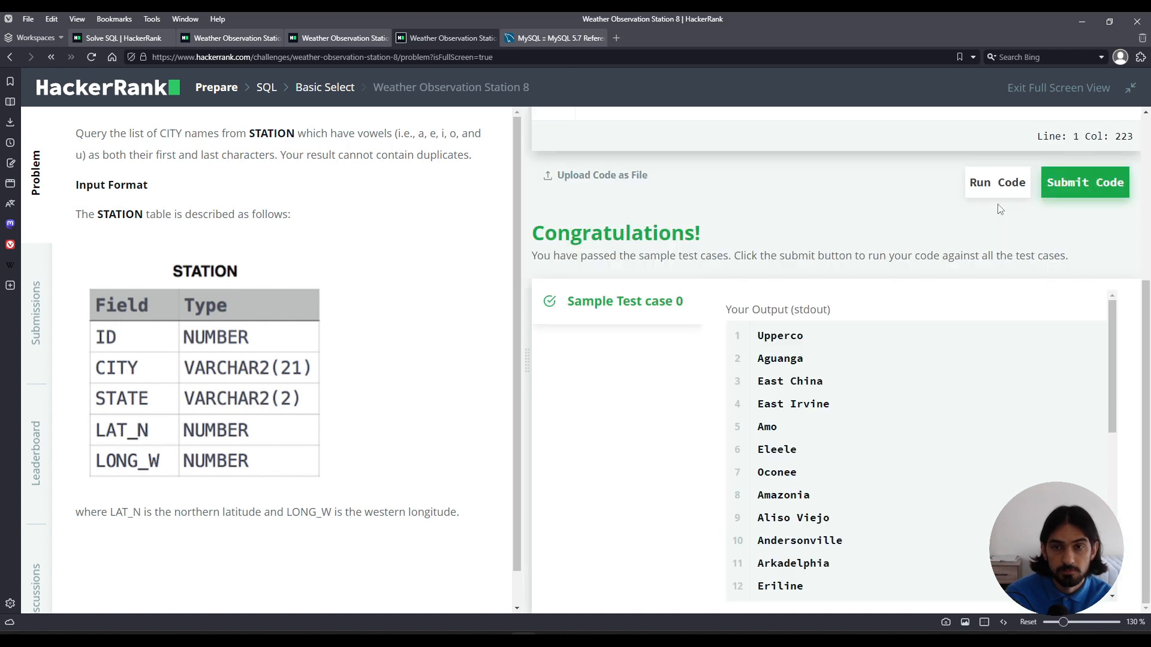
{"action": "mouse_move", "coordinate": [740, 339]}
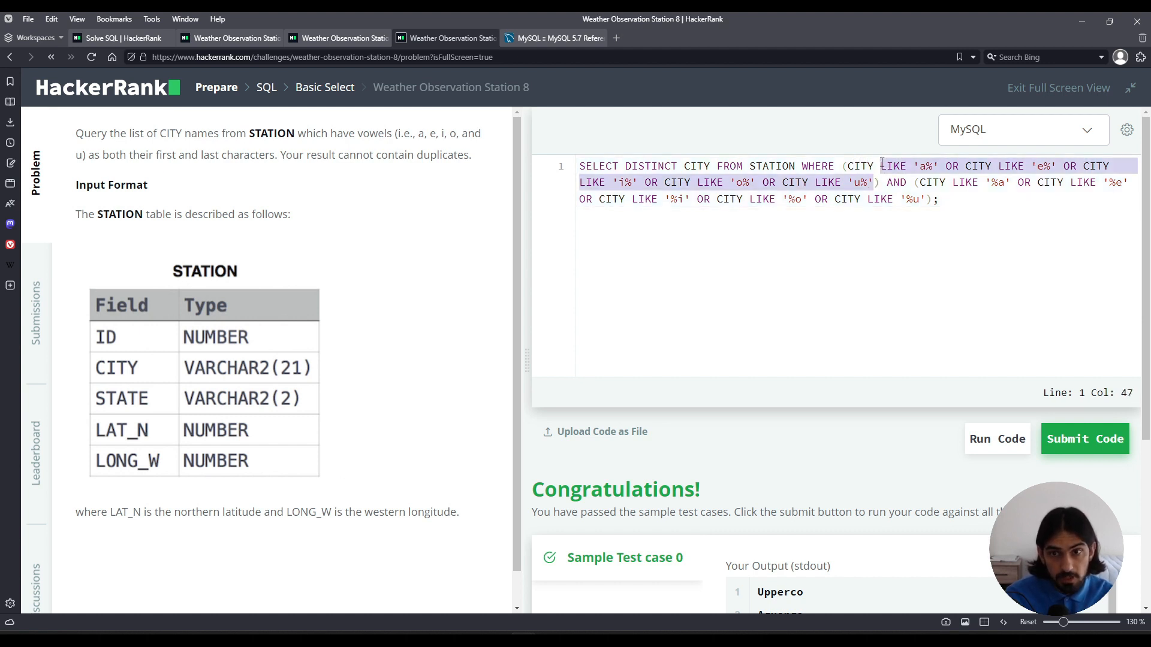
Type REGEXP '^[aeiou]' in place of the five starting-vowel LIKE checks
{"action": "type", "text": "REGEXP '"}
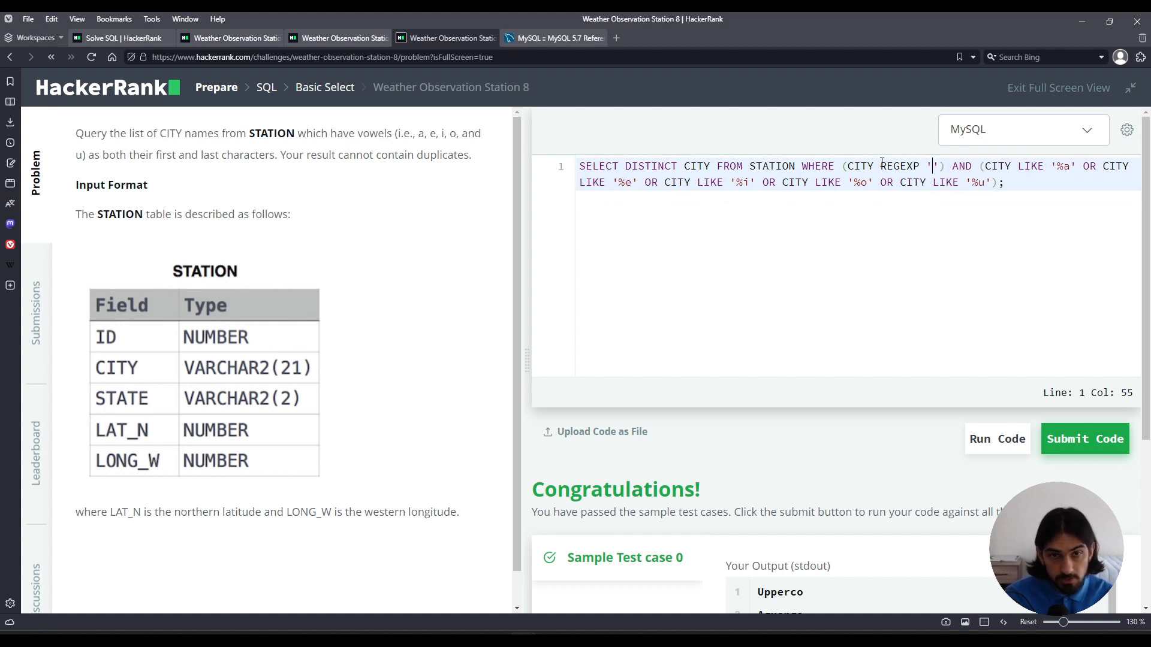
{"action": "type", "text": "^"}
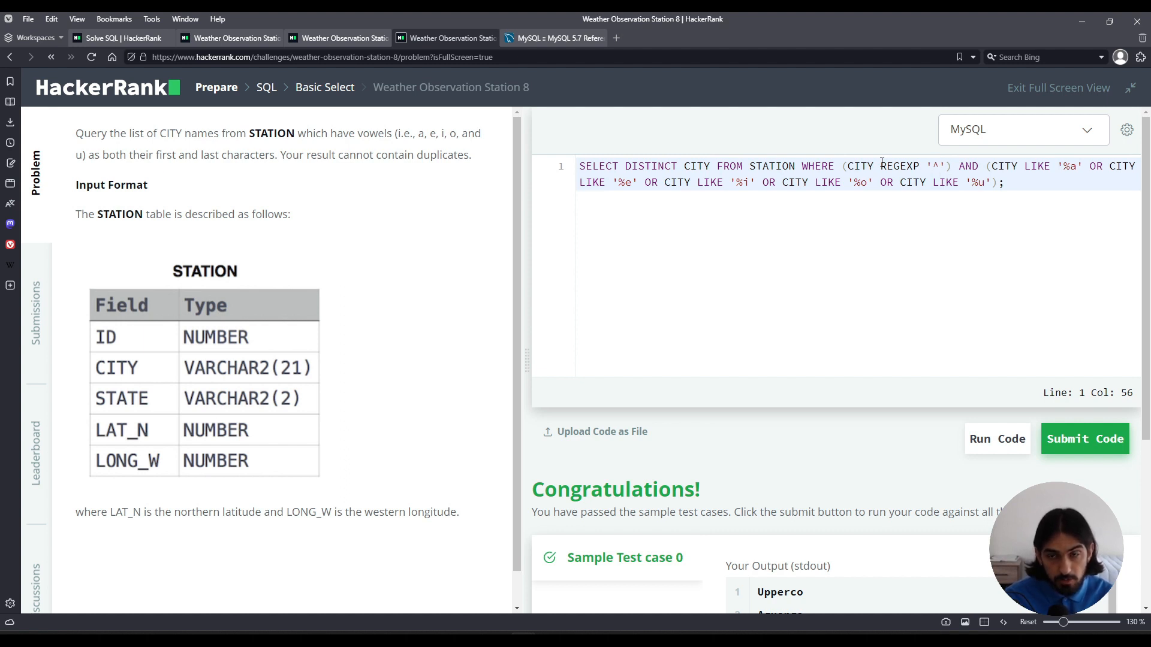
{"action": "type", "text": "["}
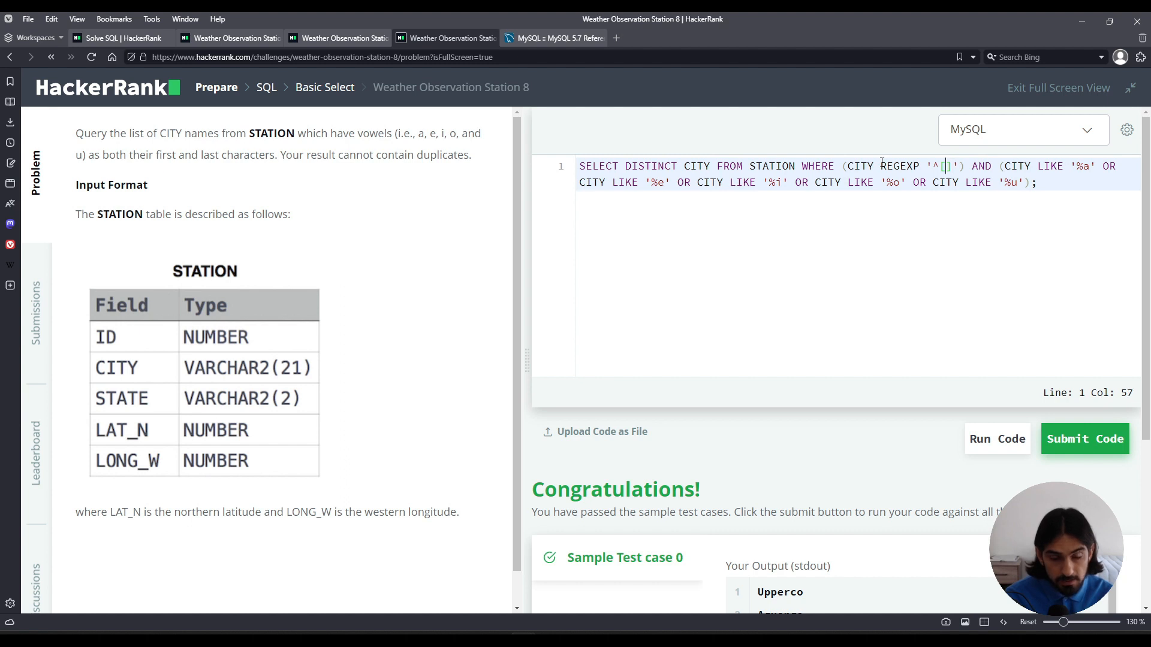
{"action": "type", "text": "ae"}
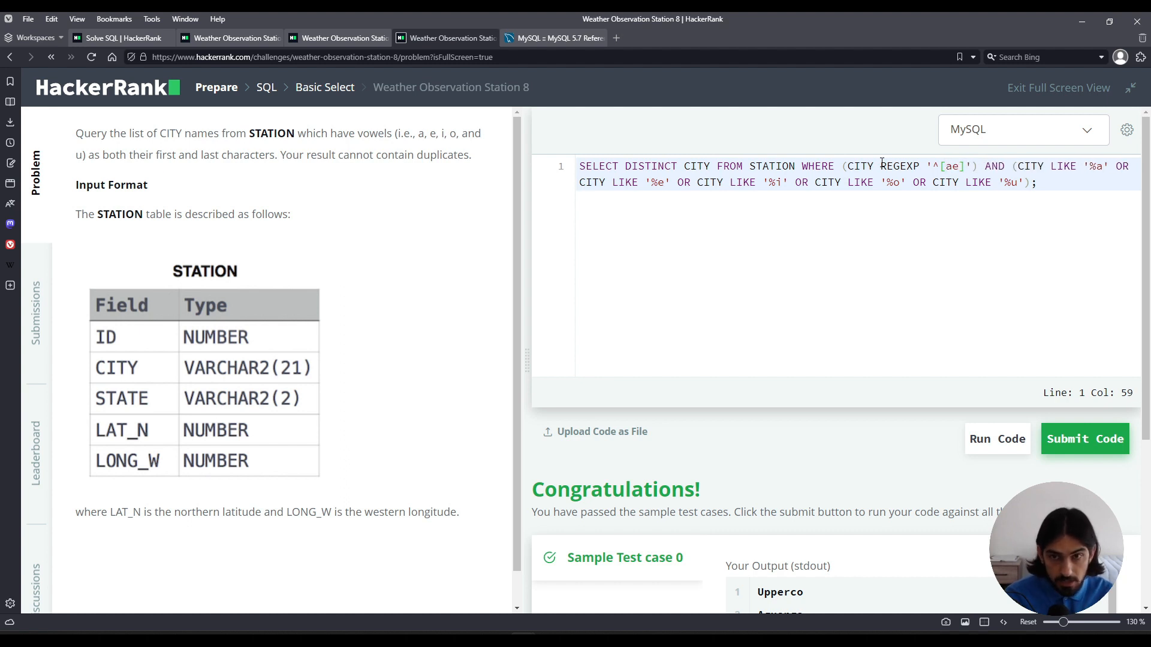
{"action": "type", "text": "iou"}
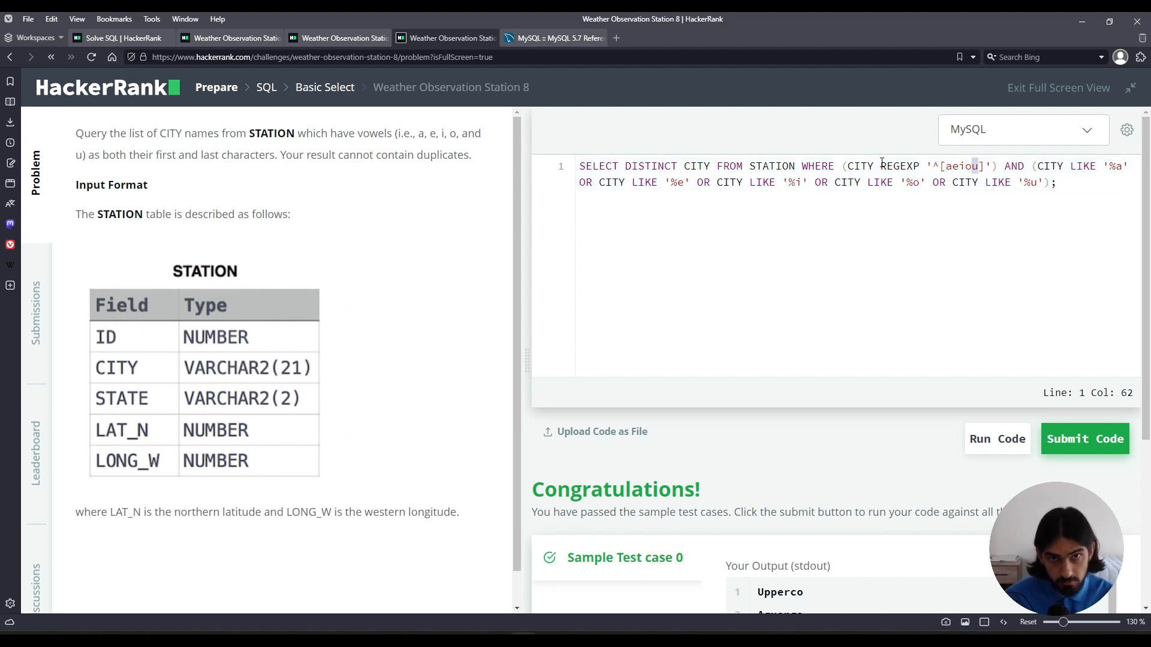
{"action": "double_click", "coordinate": [858, 165]}
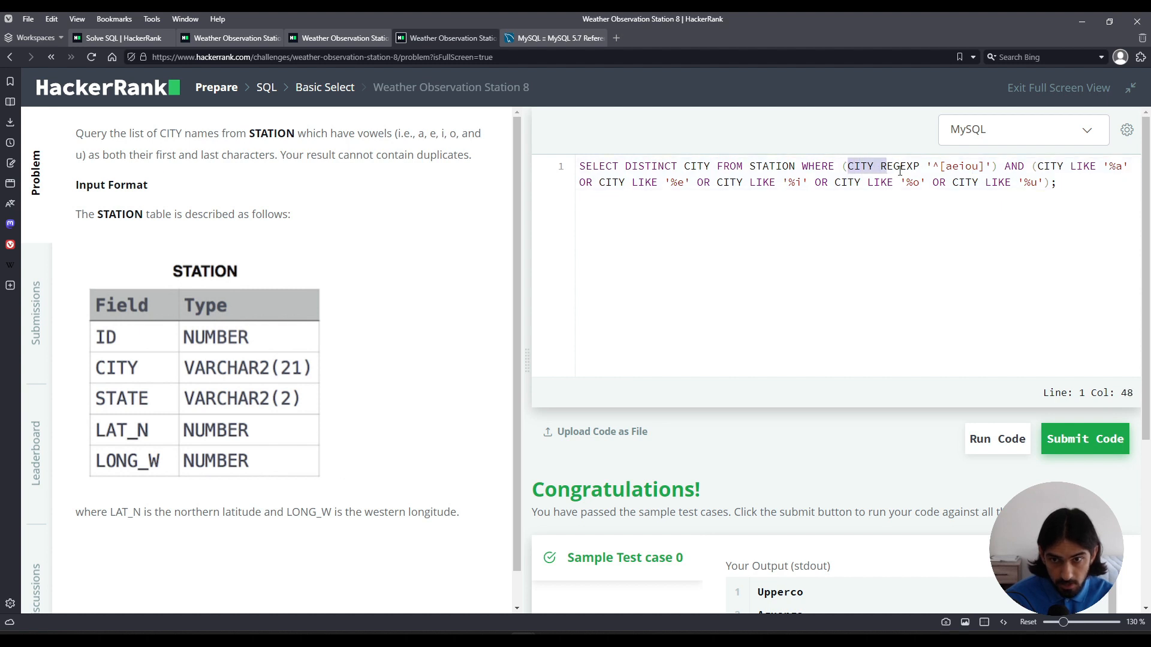
Swap the ending-vowel LIKE conditions for CITY REGEXP '[aeiou]$'
{"action": "left_click_drag", "start_coordinate": [846, 166], "coordinate": [991, 166]}
{"action": "type", "text": "REGEXP"}
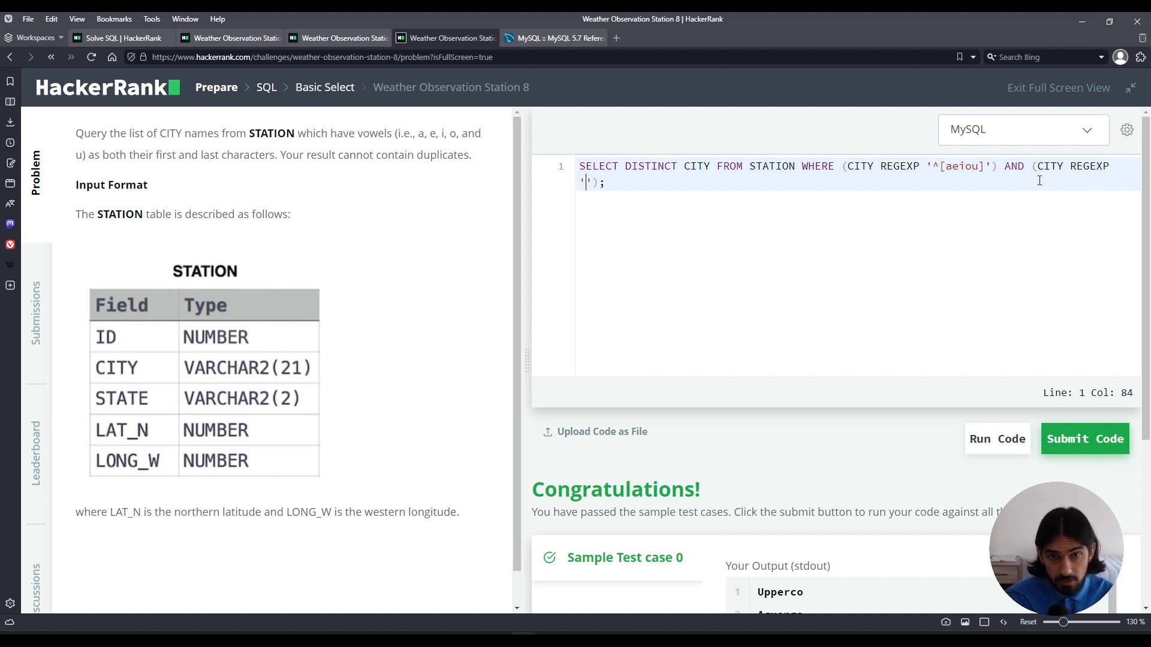
{"action": "type", "text": "$"}
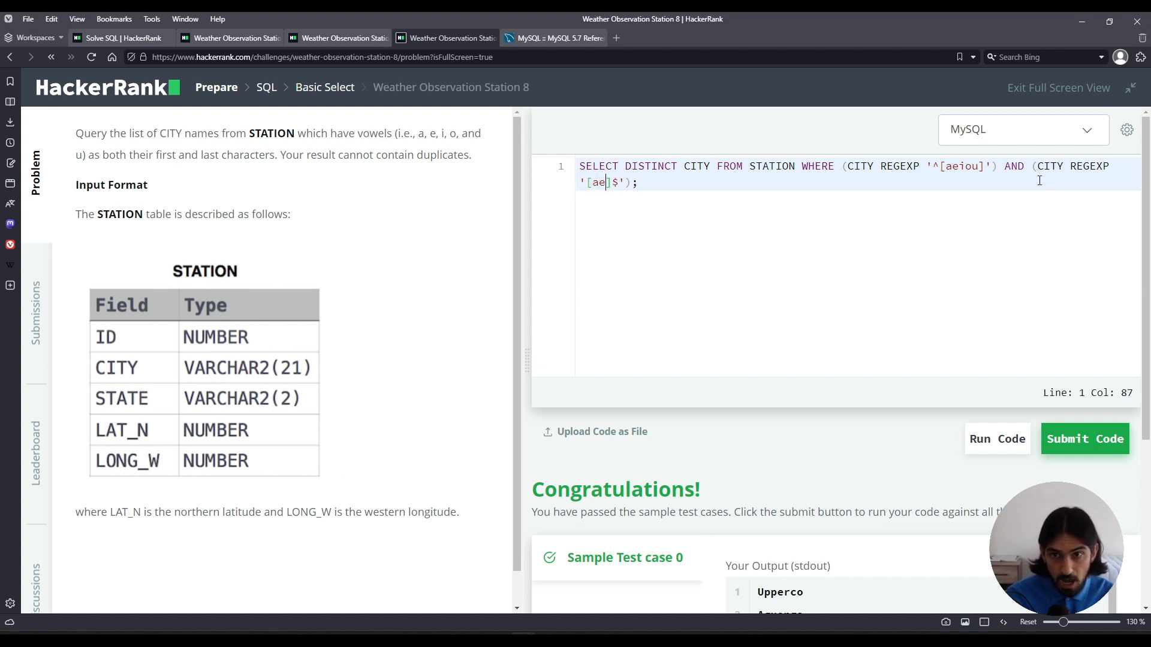
{"action": "type", "text": "iou"}
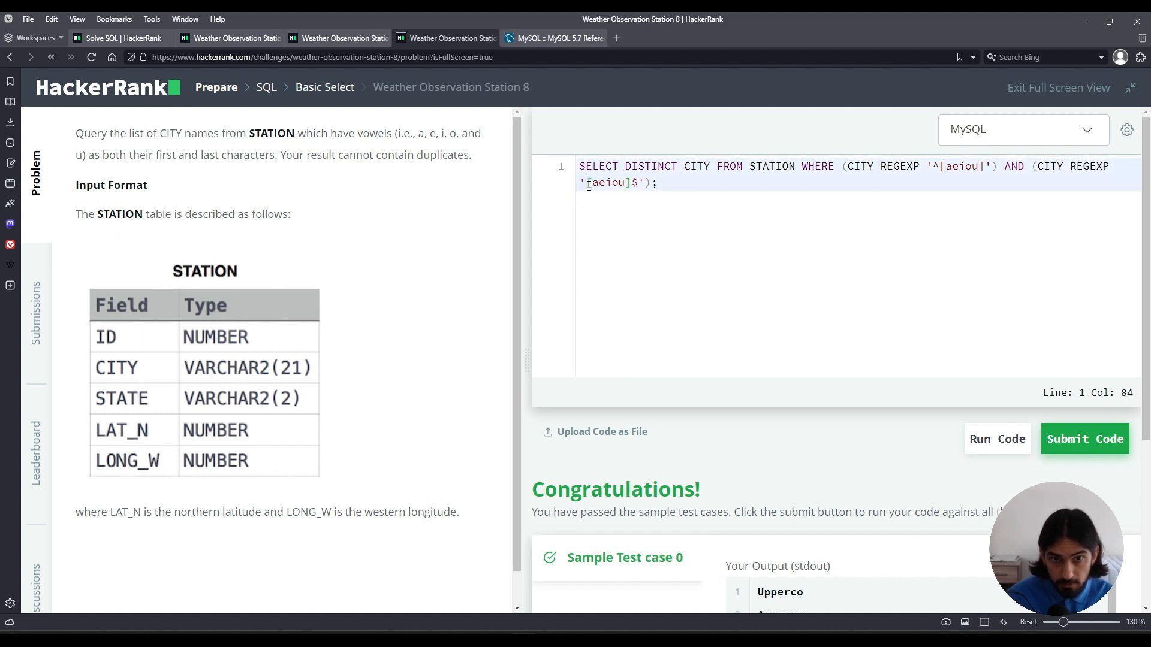
{"action": "mouse_move", "coordinate": [989, 453]}
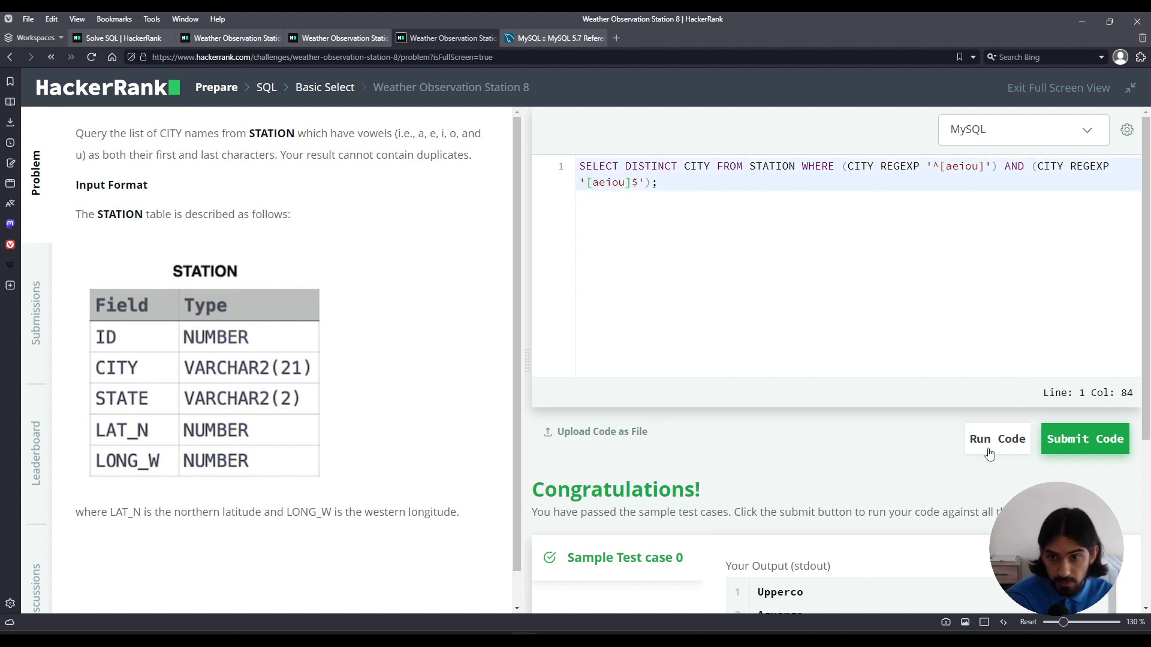
Run the two-REGEXP query and scroll to the passing sample output
{"action": "left_click", "coordinate": [1084, 439]}
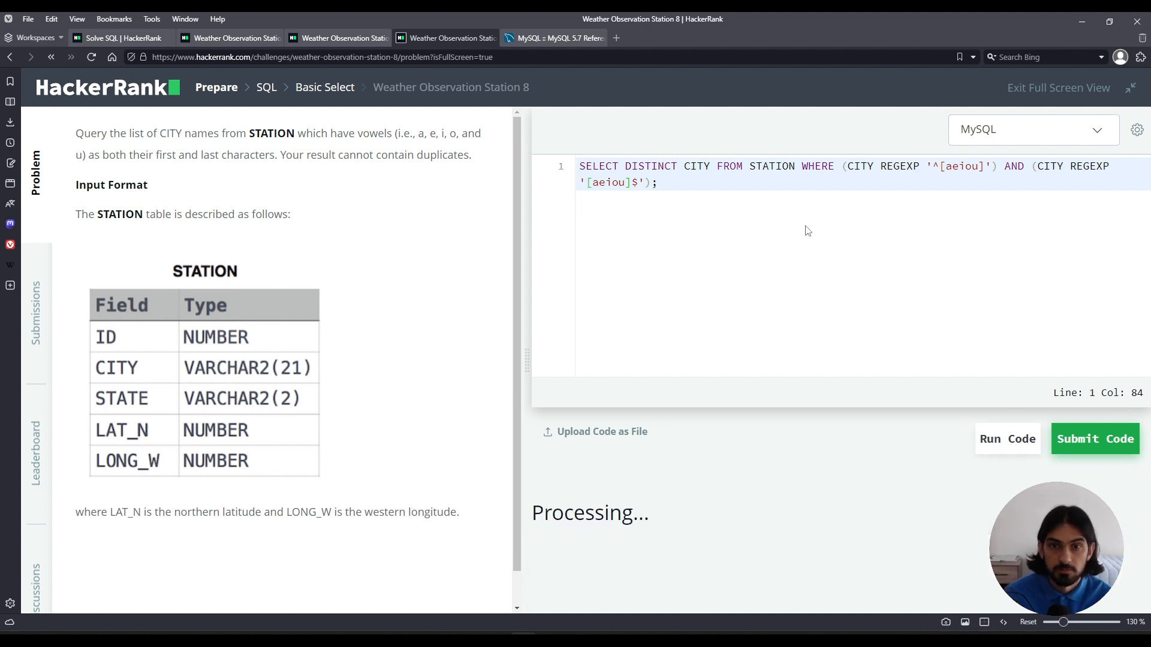
{"action": "left_click", "coordinate": [1007, 439]}
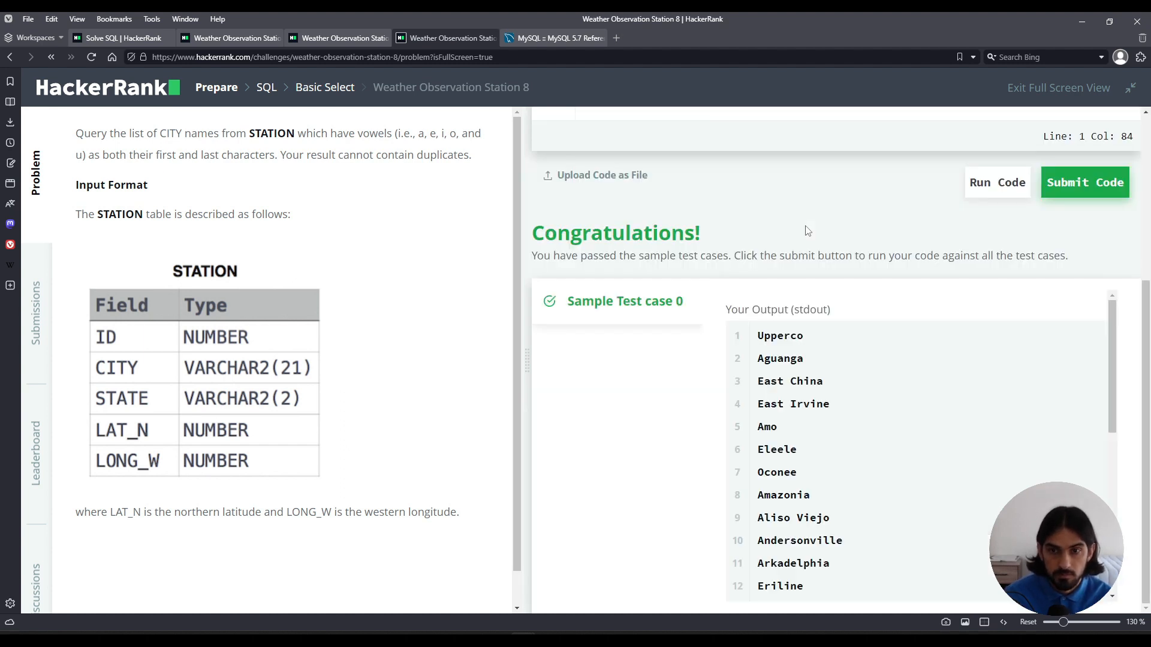
{"action": "scroll", "scroll_direction": "down", "scroll_amount": 3}
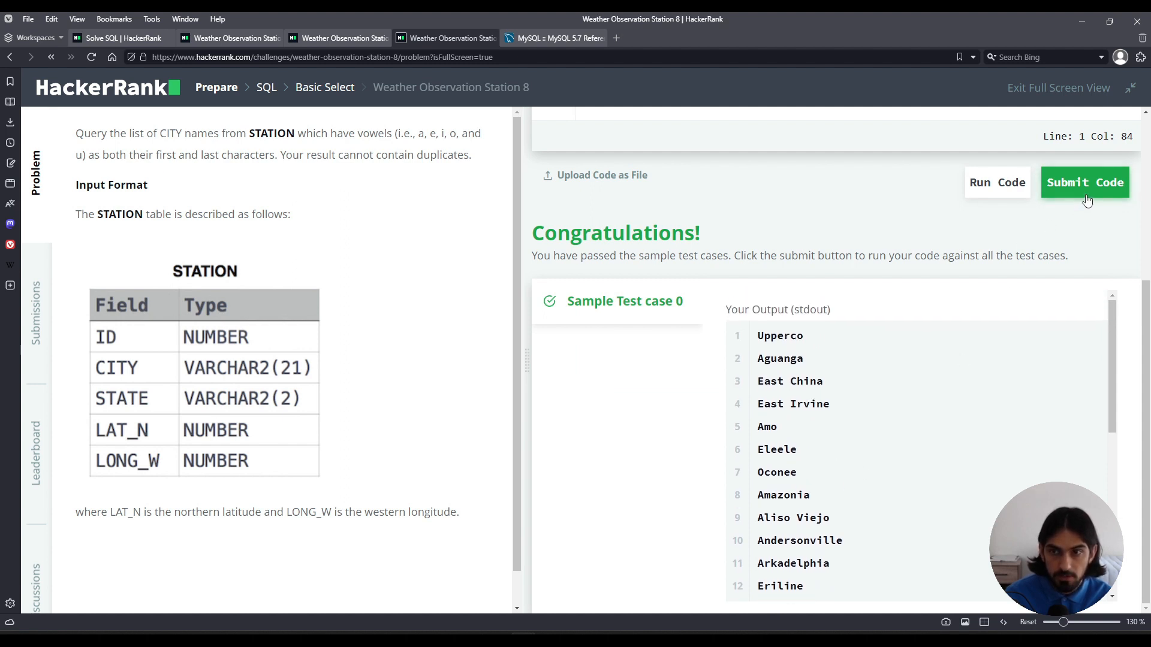
Submit the REGEXP query and scroll to Test case 0's Success result
{"action": "left_click", "coordinate": [1084, 182]}
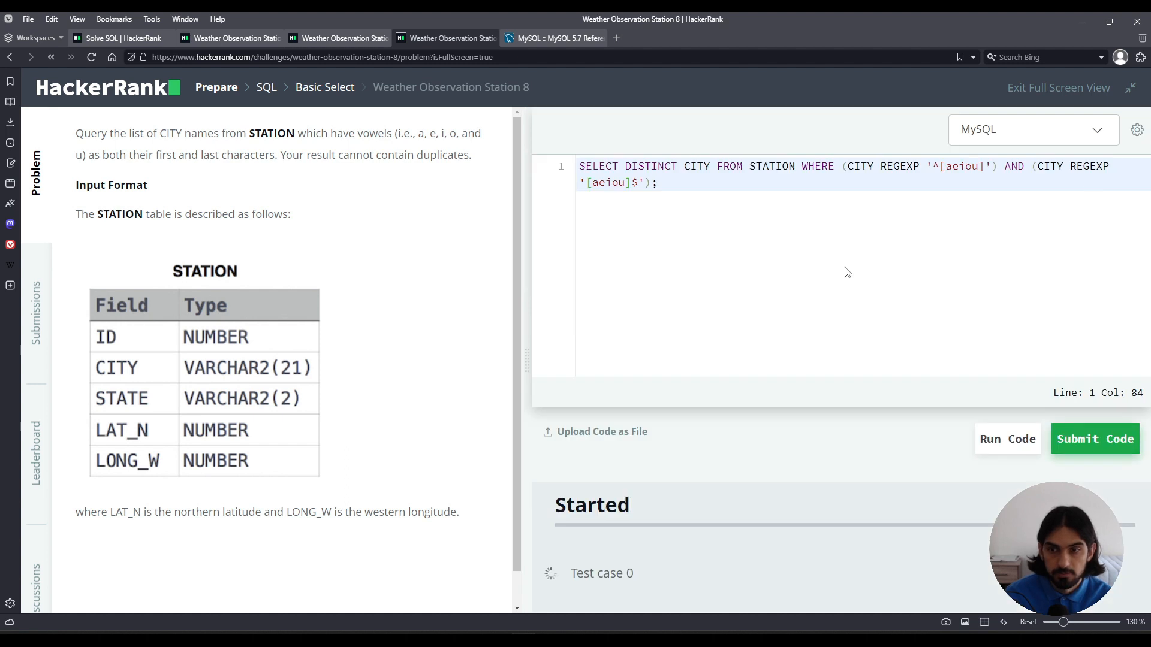
{"action": "left_click", "coordinate": [1008, 439]}
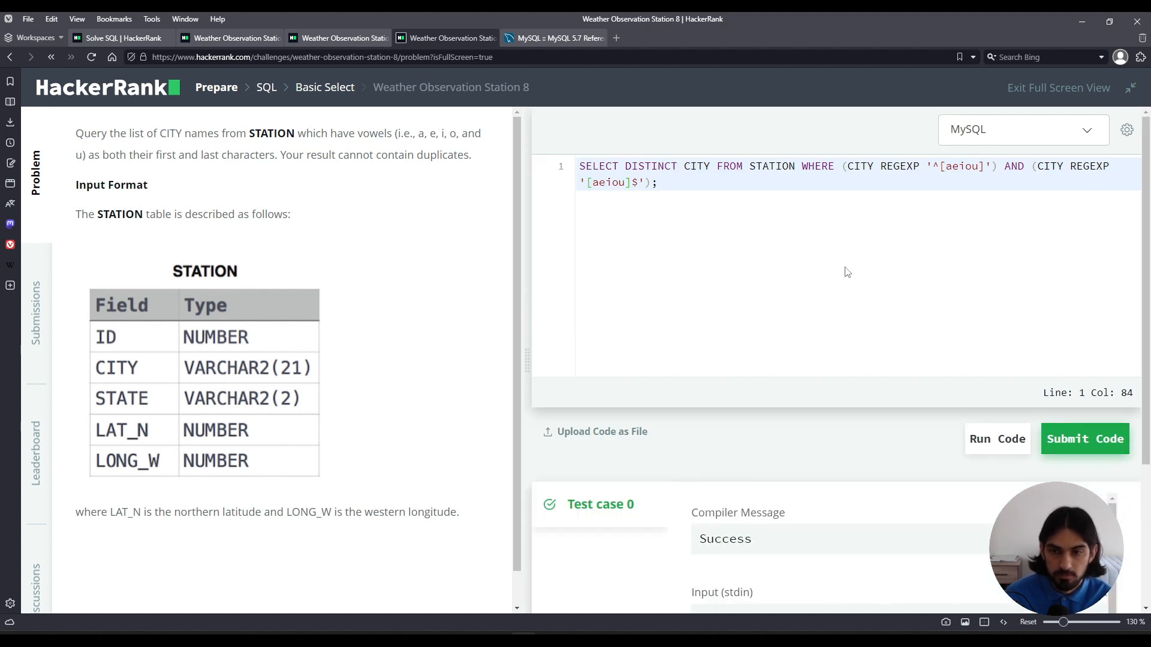
{"action": "scroll", "scroll_direction": "down", "scroll_amount": 3}
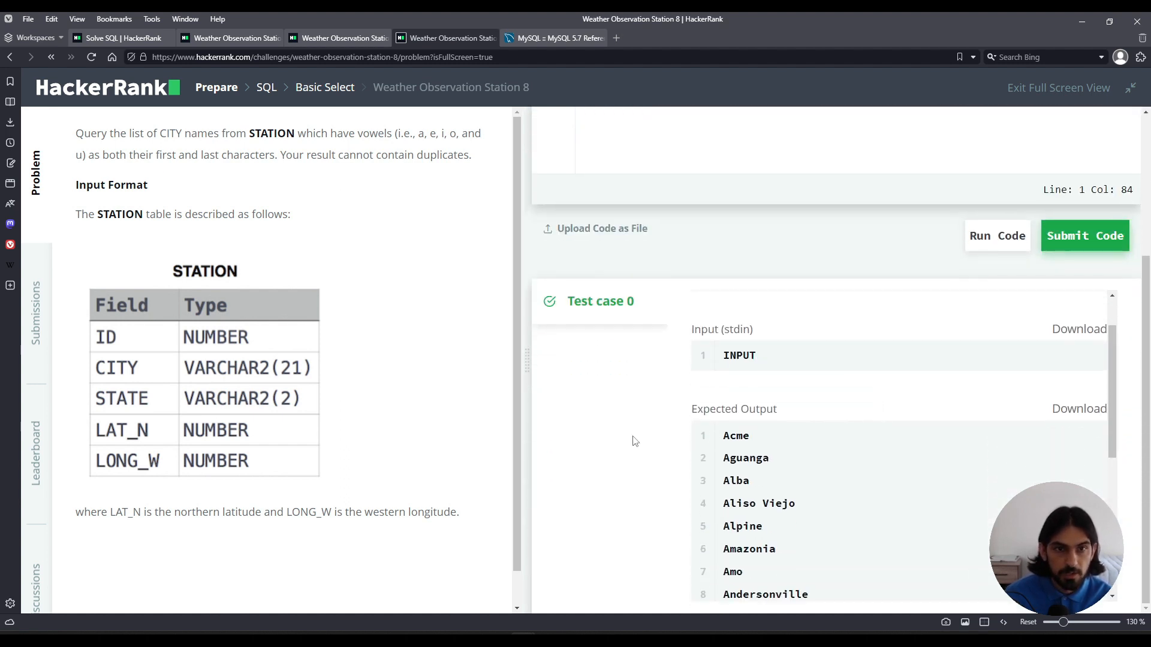